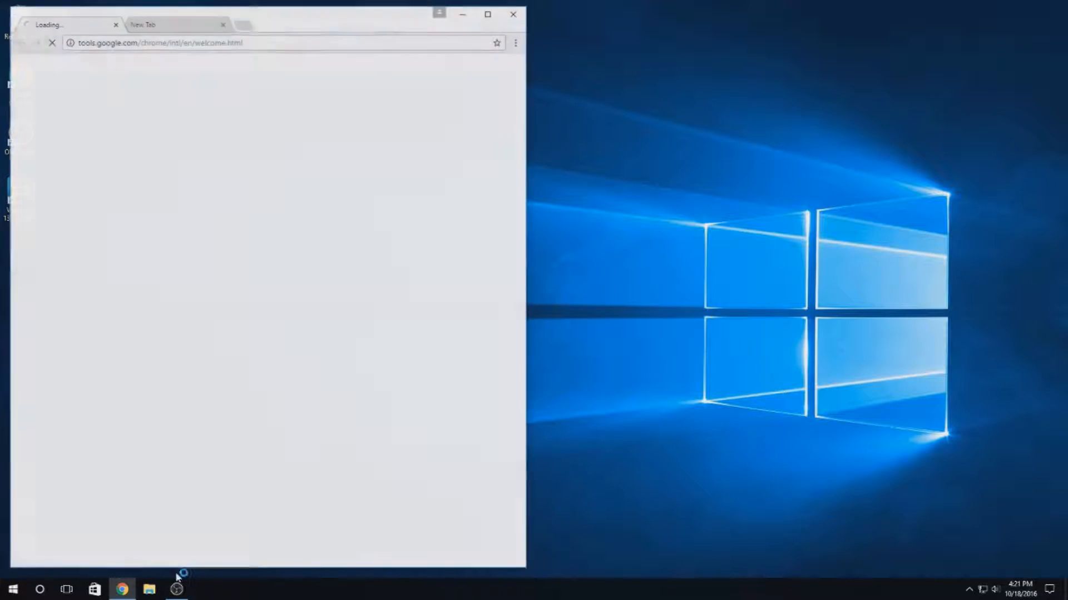
# - Search Google for 'android studio' and follow the Install Android Studio guide to the download page
pyautogui.click(488, 15)
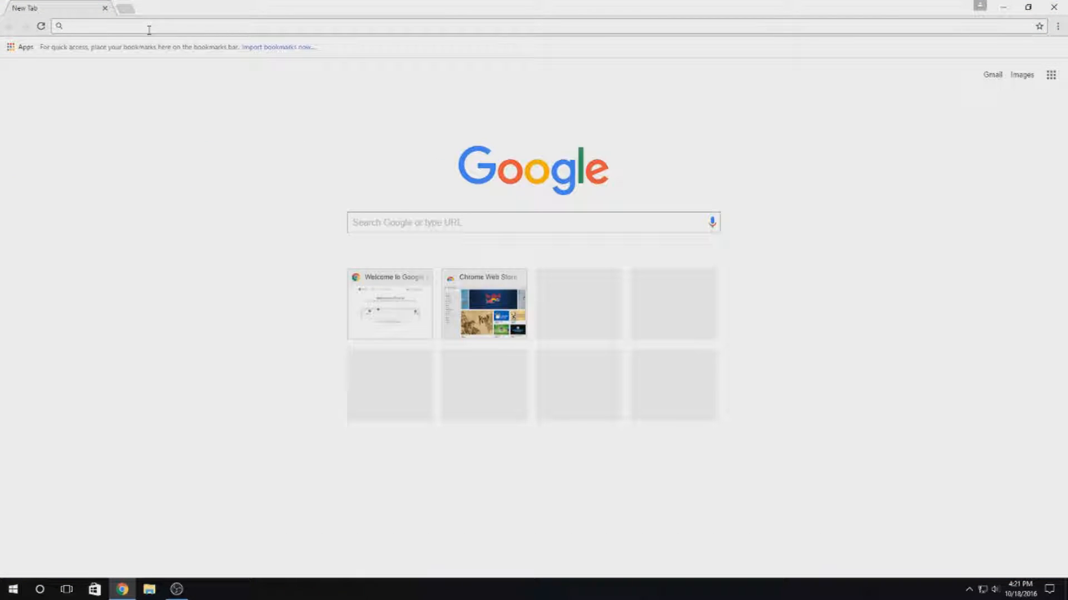
pyautogui.write('android s')
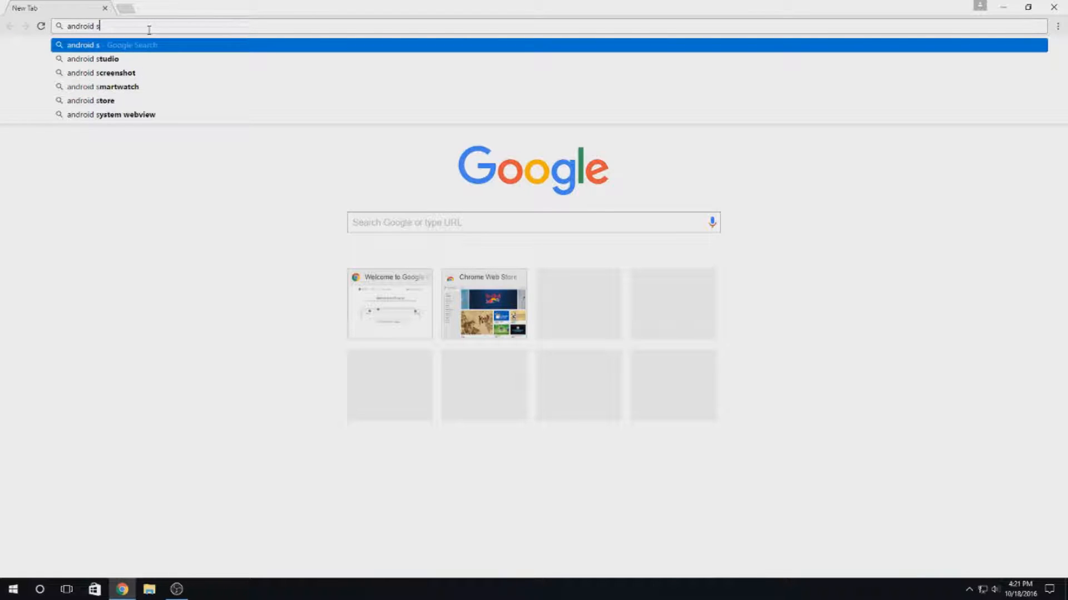
pyautogui.click(99, 58)
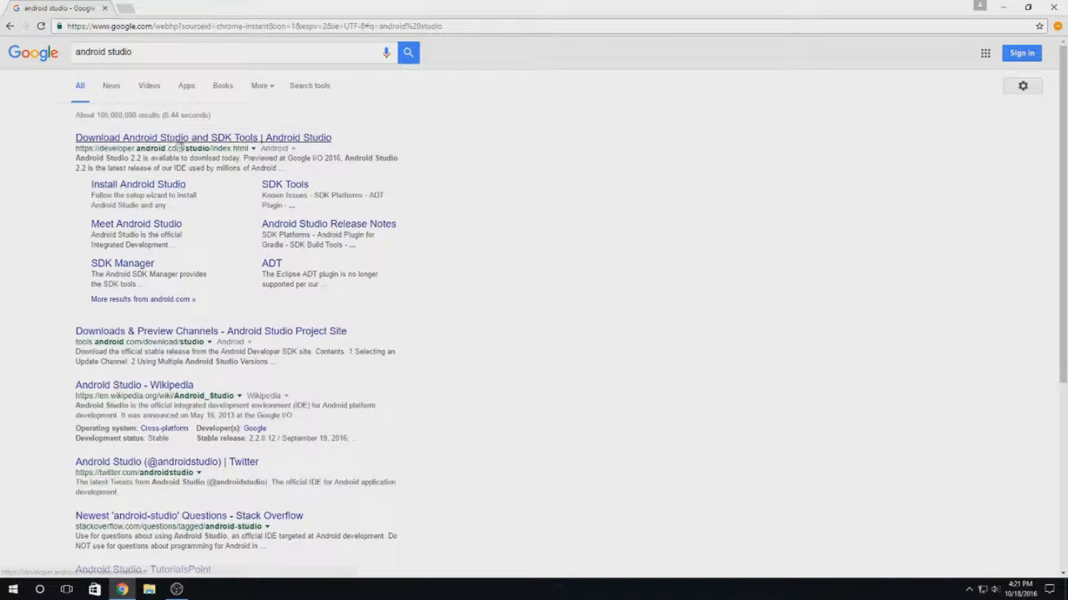
pyautogui.click(137, 184)
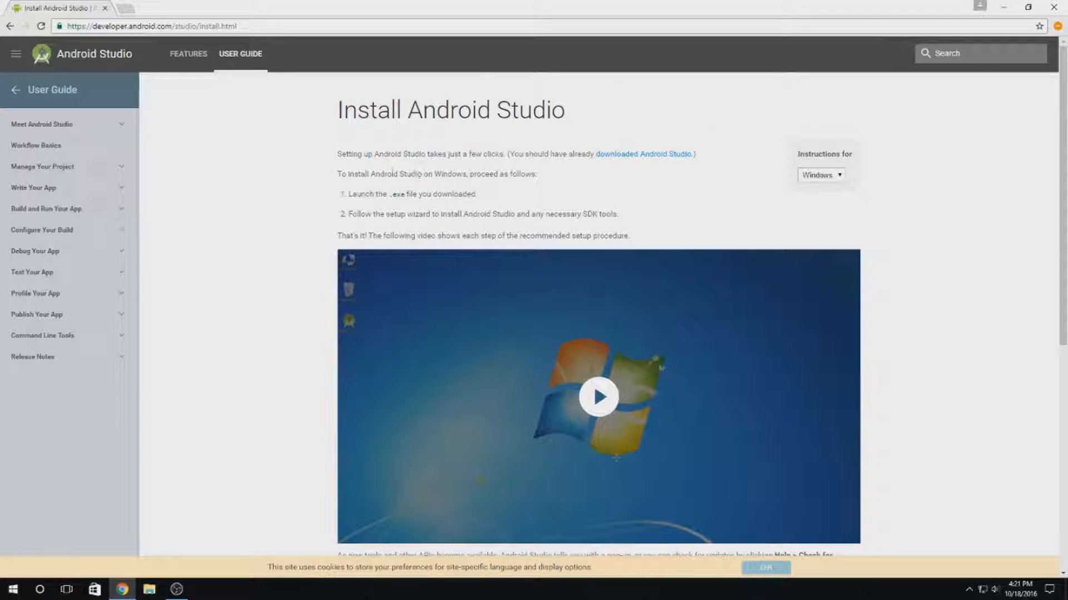
pyautogui.moveTo(651, 162)
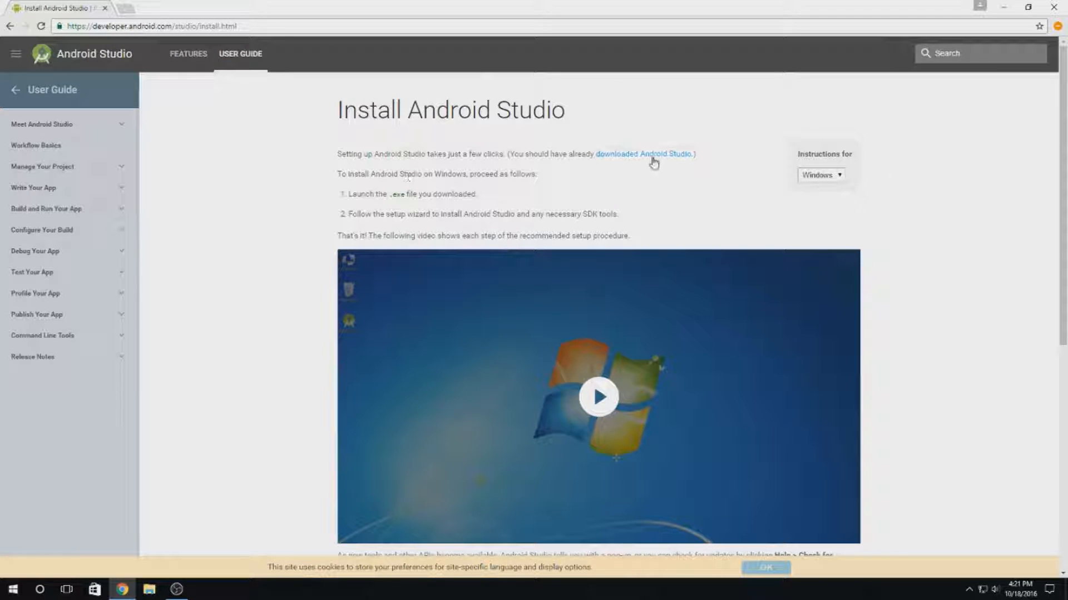
pyautogui.click(643, 154)
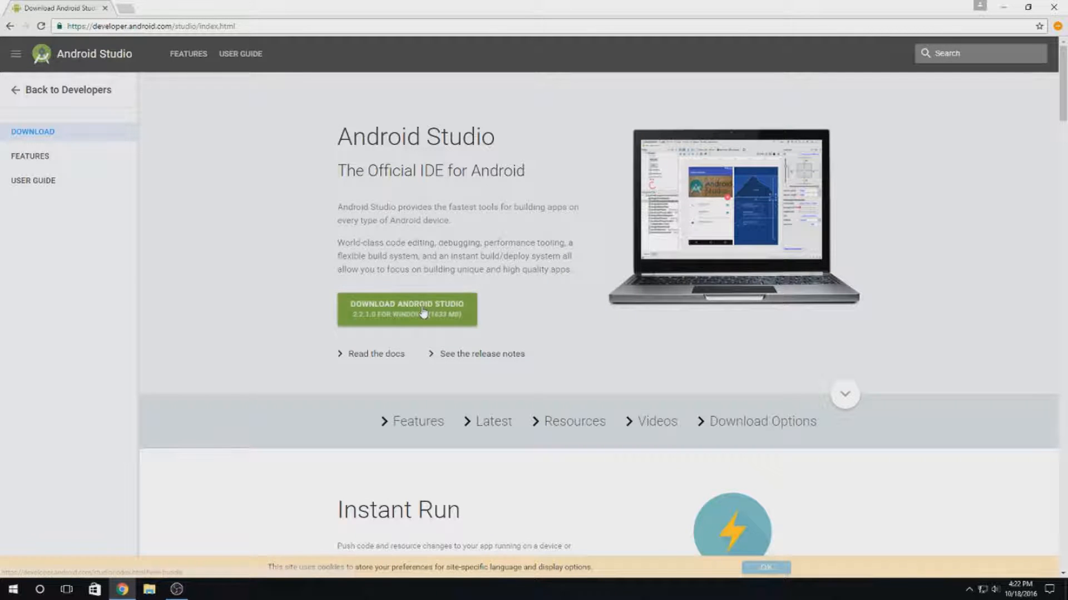
# - Accept the terms, download the Android Studio 2.2.1.0 Windows .exe, and run it from the downloads bar
pyautogui.click(407, 309)
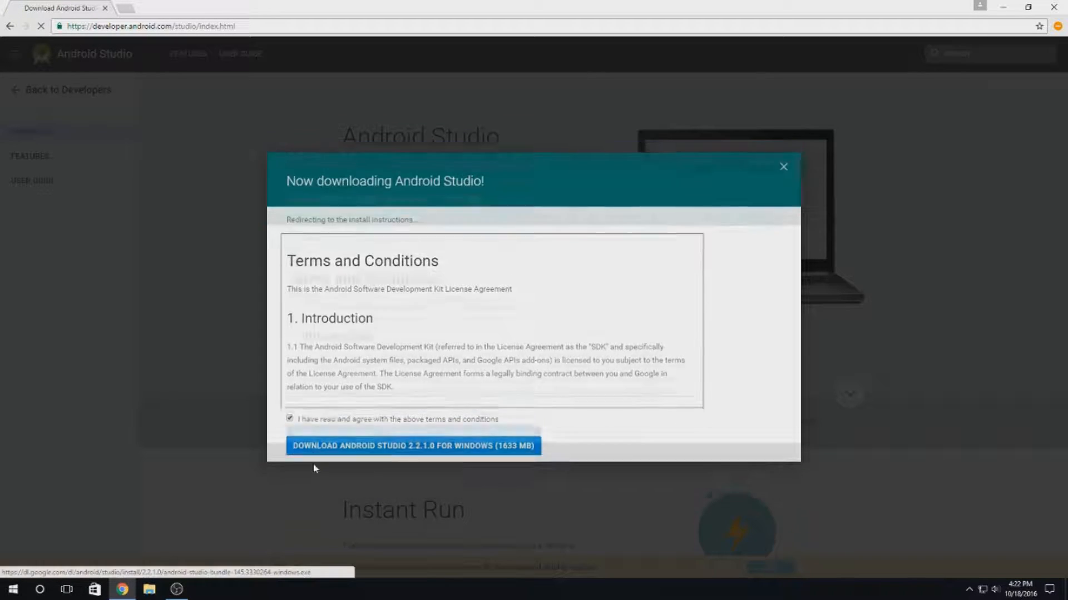
pyautogui.click(414, 445)
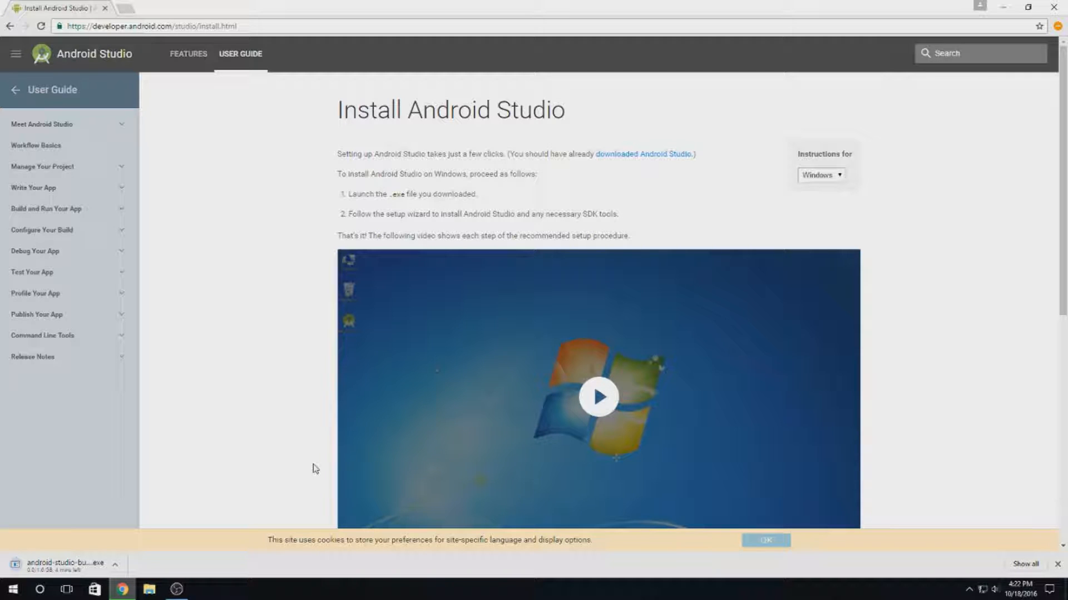
pyautogui.moveTo(238, 526)
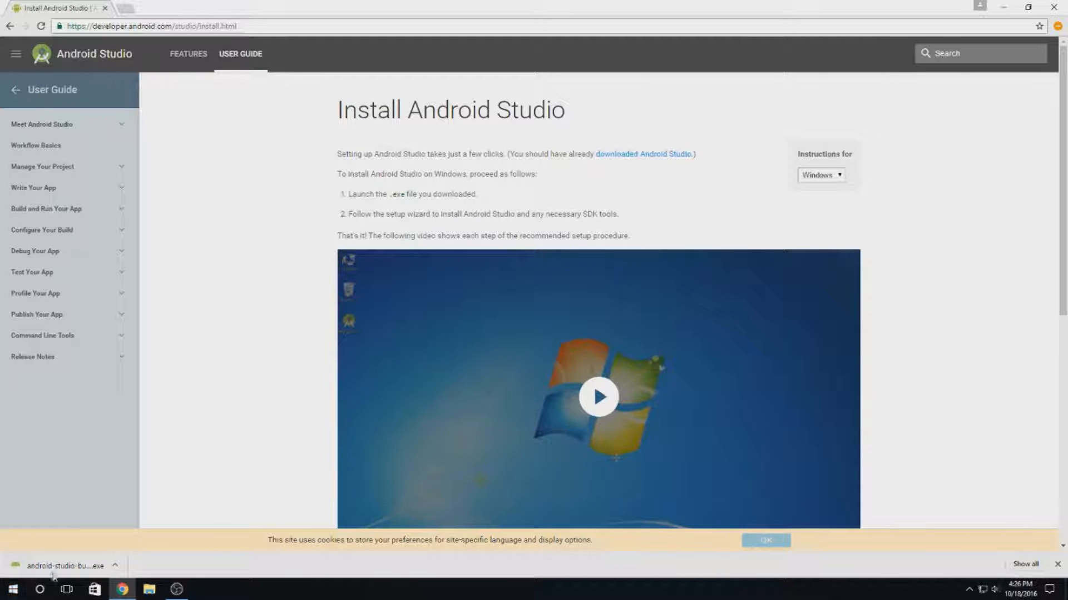
pyautogui.click(62, 565)
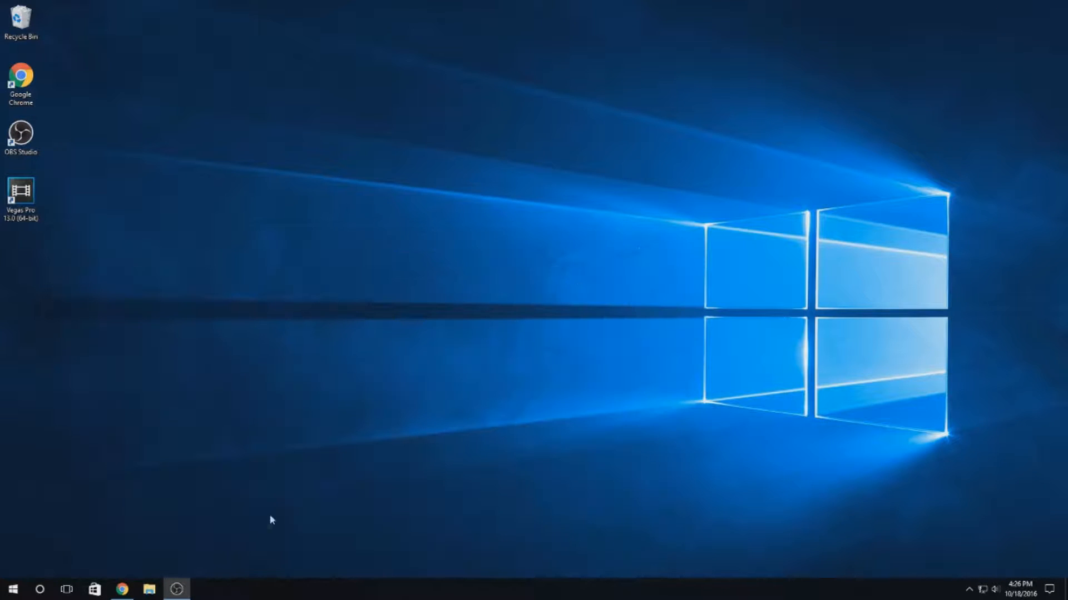
pyautogui.moveTo(544, 324)
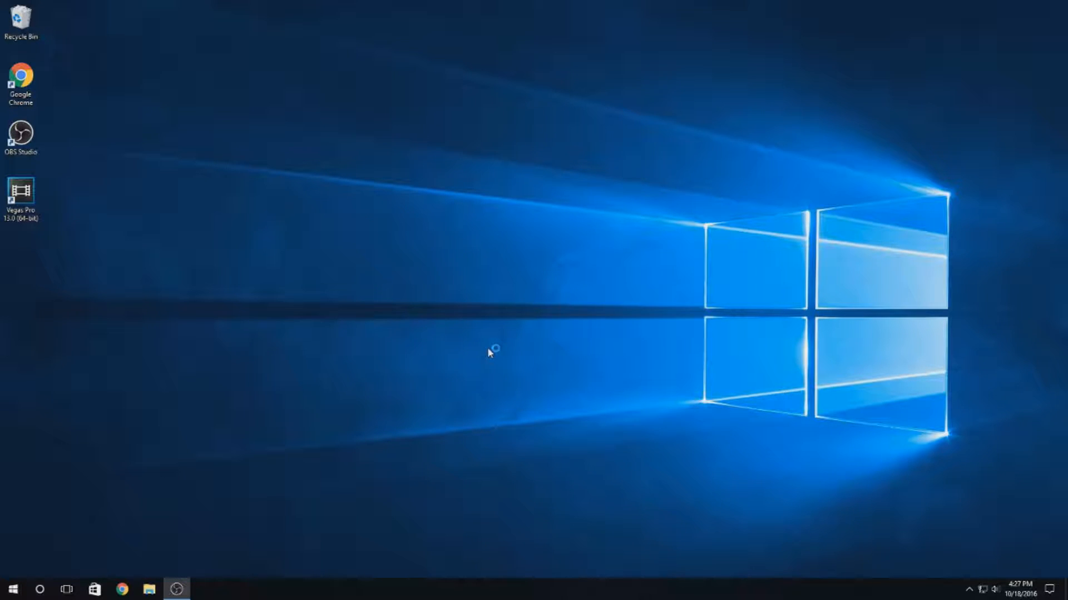
pyautogui.moveTo(540, 302)
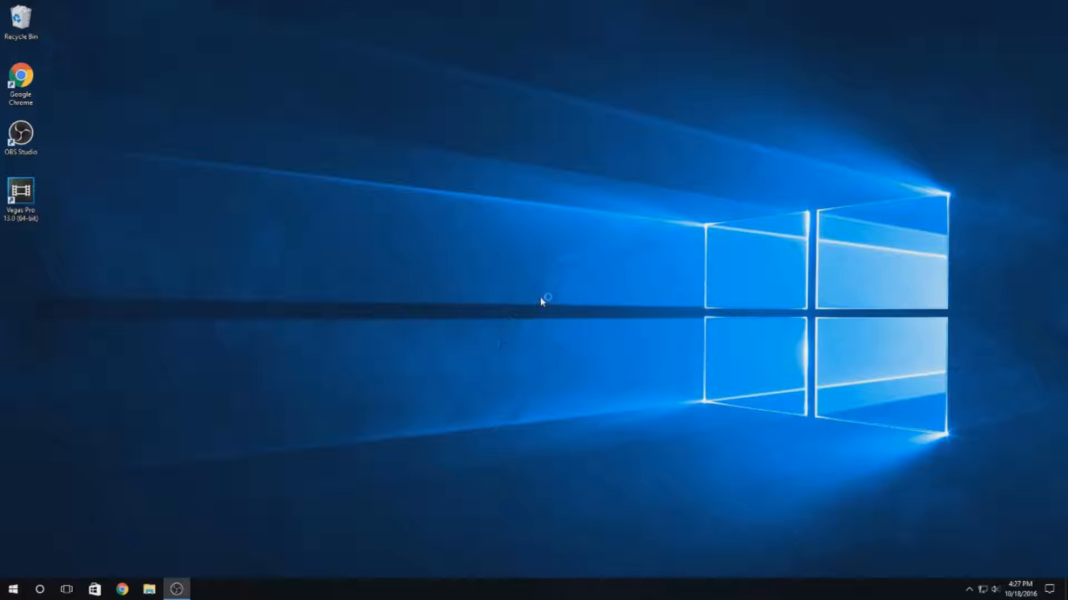
pyautogui.moveTo(542, 302)
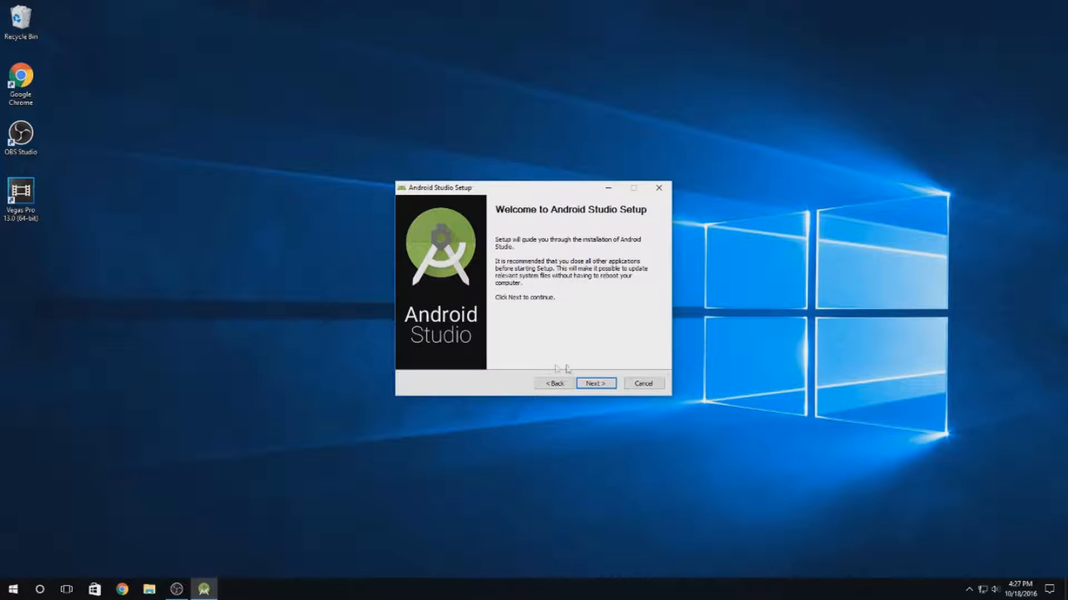
# - Install with Android SDK and Virtual Device kept, license accepted, and default locations
pyautogui.click(595, 383)
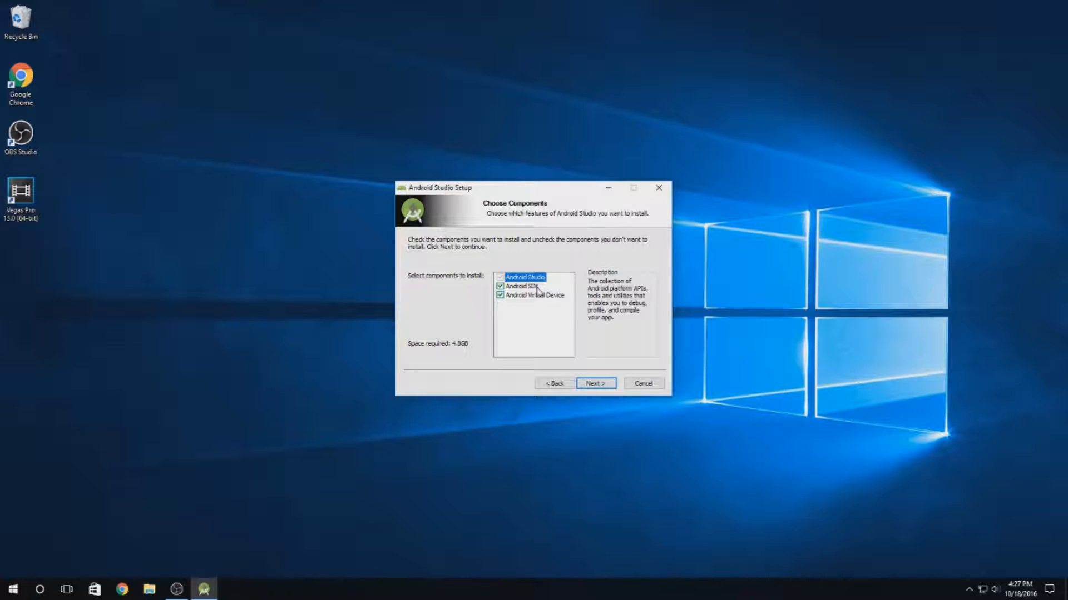
pyautogui.click(499, 295)
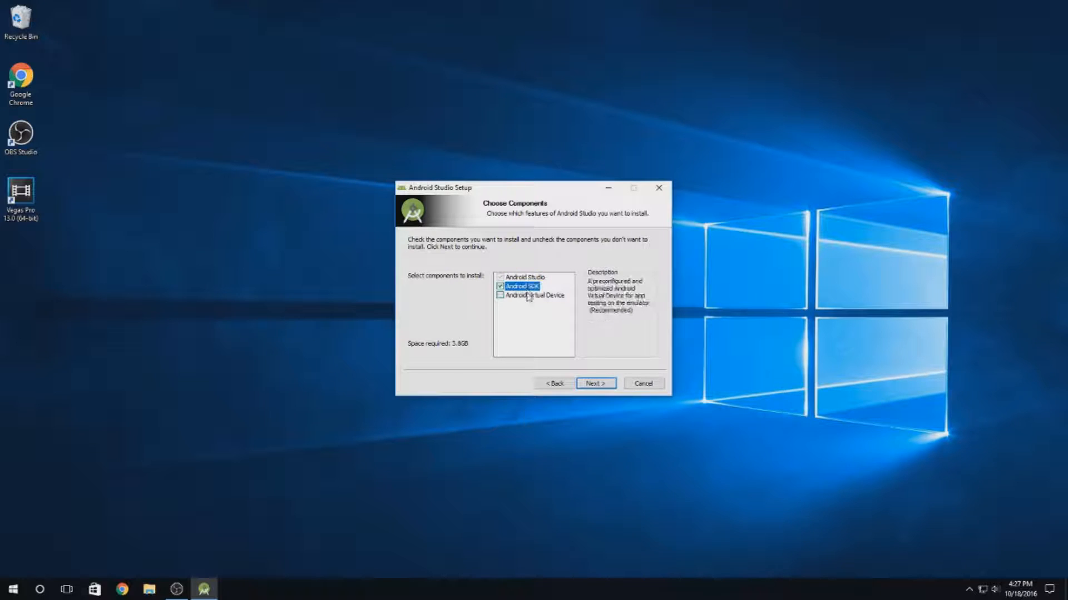
pyautogui.click(499, 296)
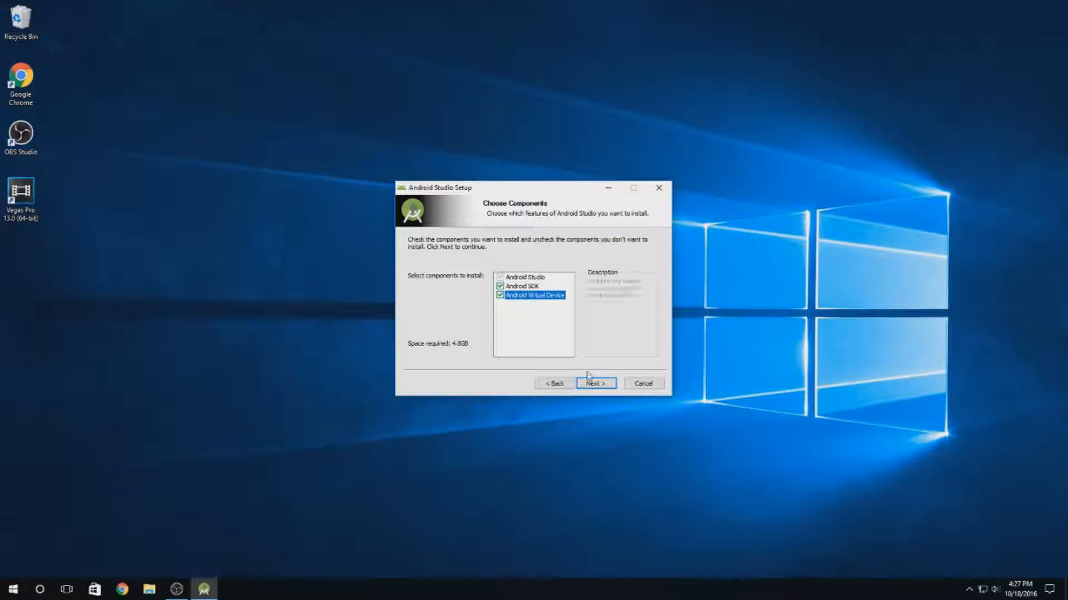
pyautogui.click(595, 383)
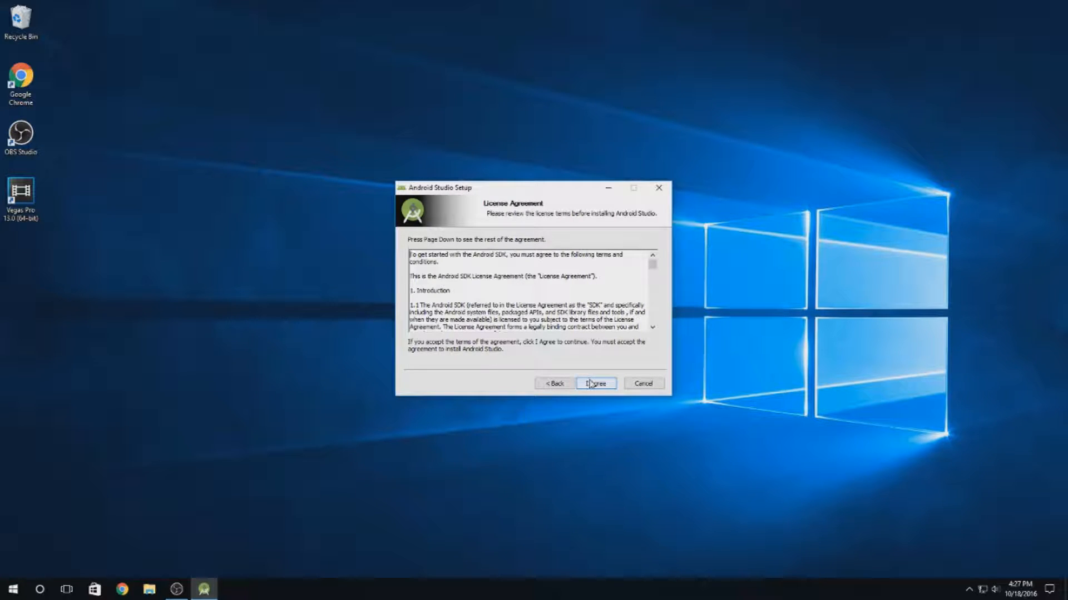
pyautogui.click(595, 383)
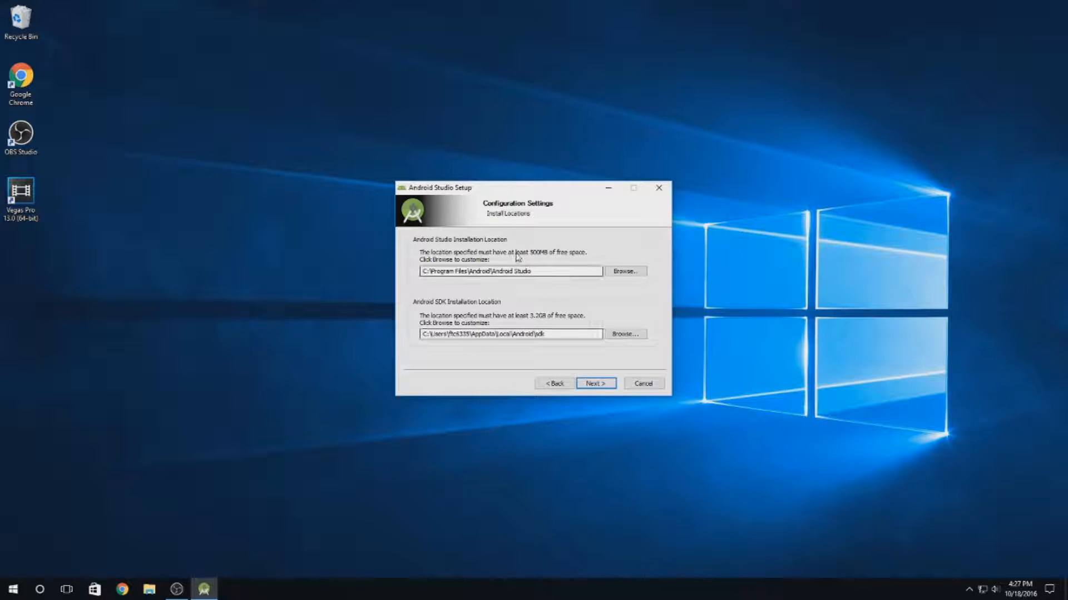
pyautogui.moveTo(552, 262)
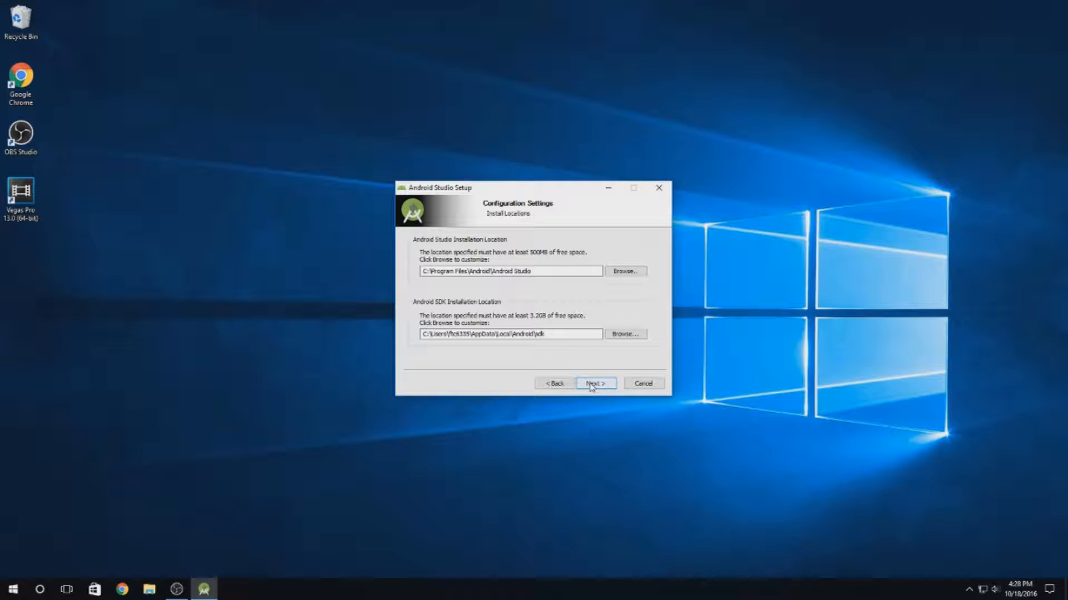
pyautogui.click(596, 384)
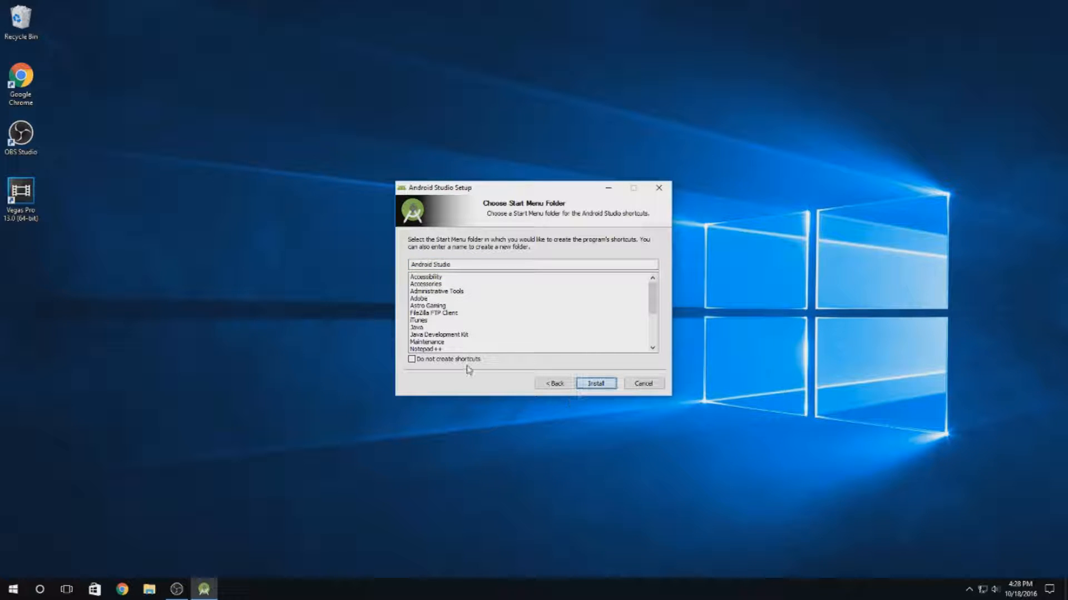
pyautogui.click(596, 384)
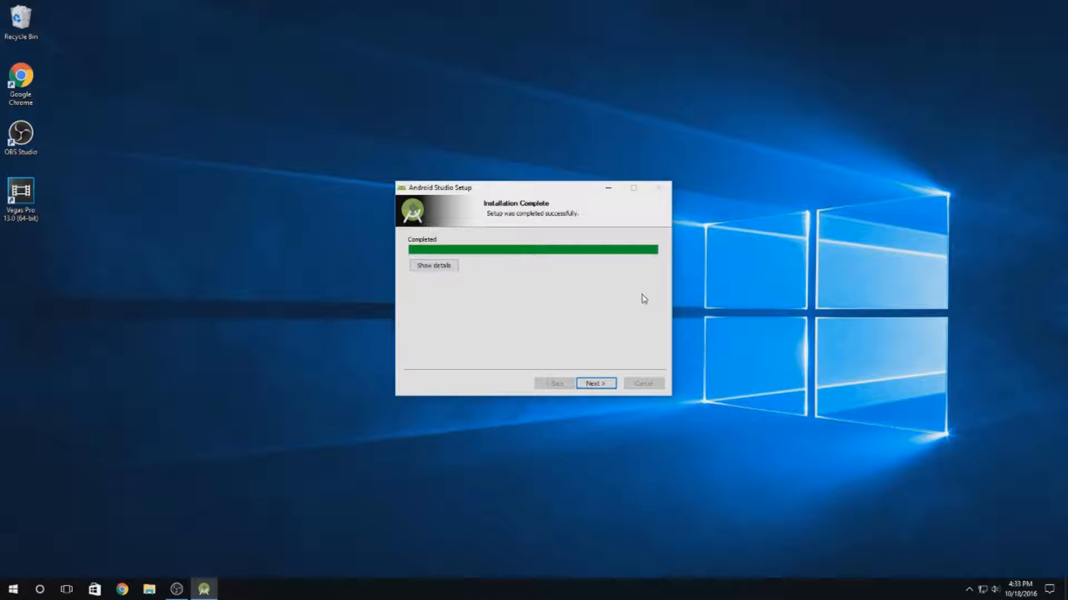
pyautogui.moveTo(575, 394)
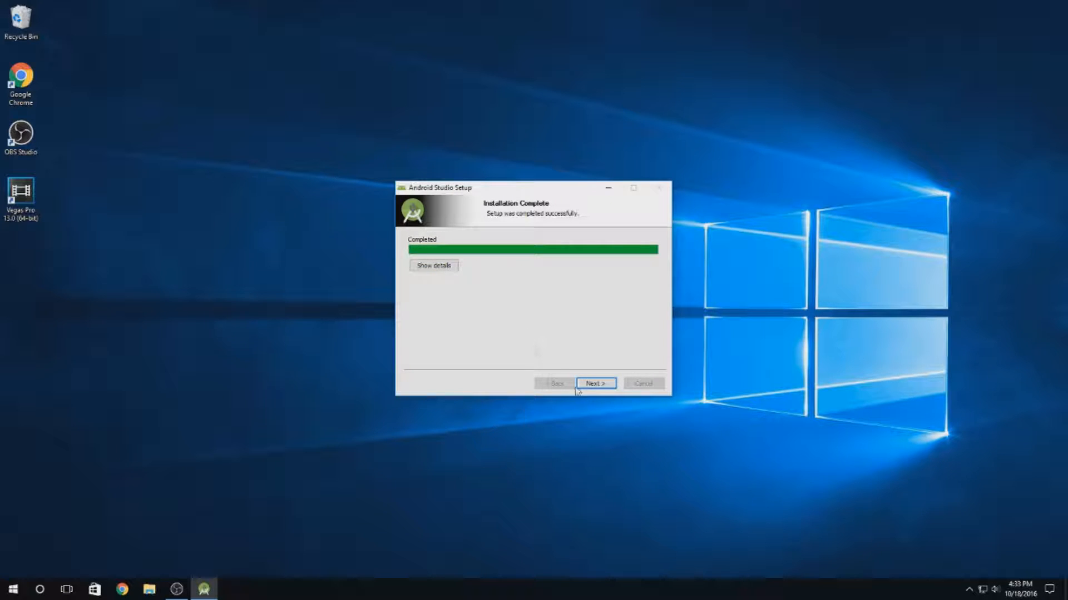
# - Move past Installation Complete and Finish with 'Start Android Studio' left checked
pyautogui.click(596, 383)
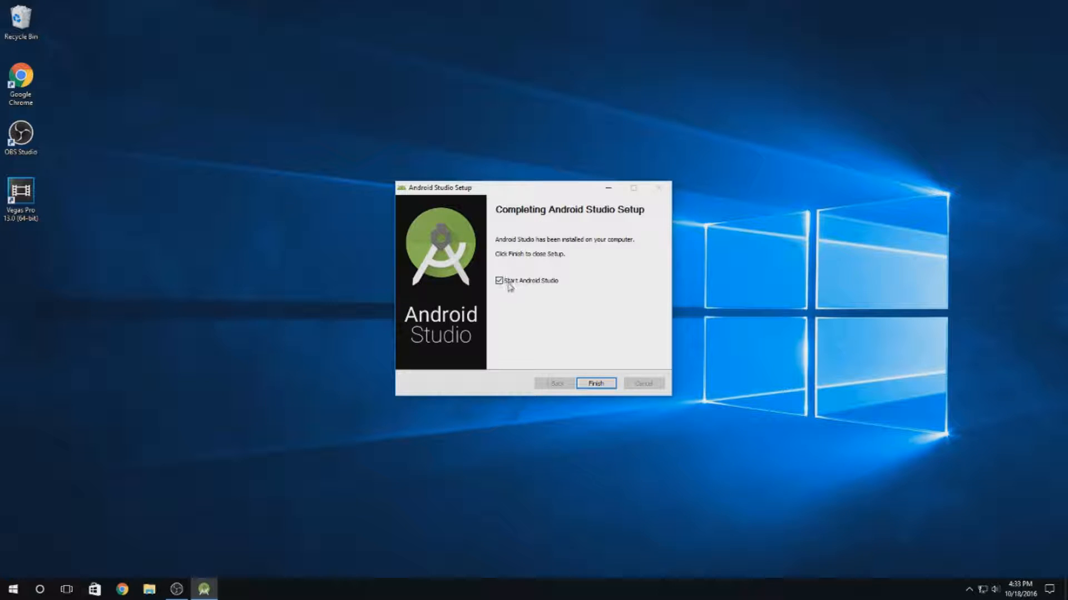
pyautogui.moveTo(596, 383)
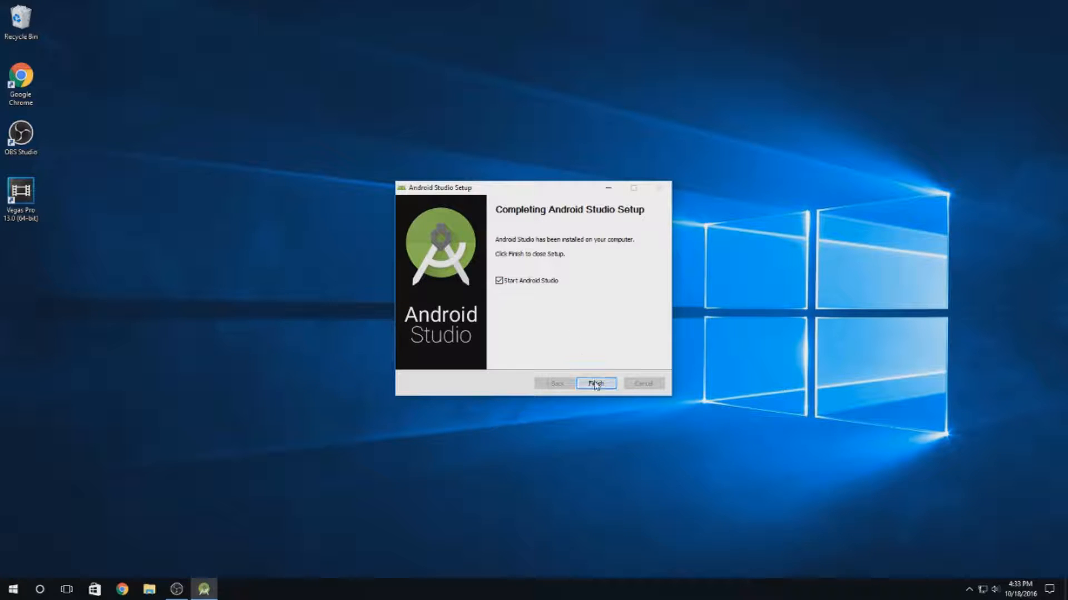
pyautogui.click(595, 383)
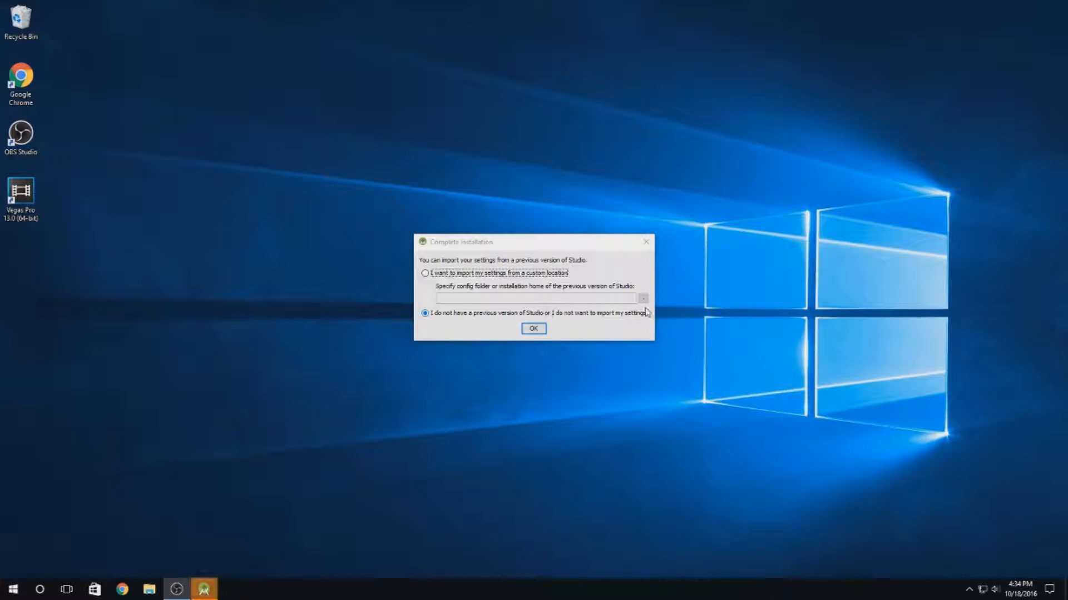
# - Skip importing old settings, choose the Custom install type, and keep the IntelliJ theme
pyautogui.click(533, 329)
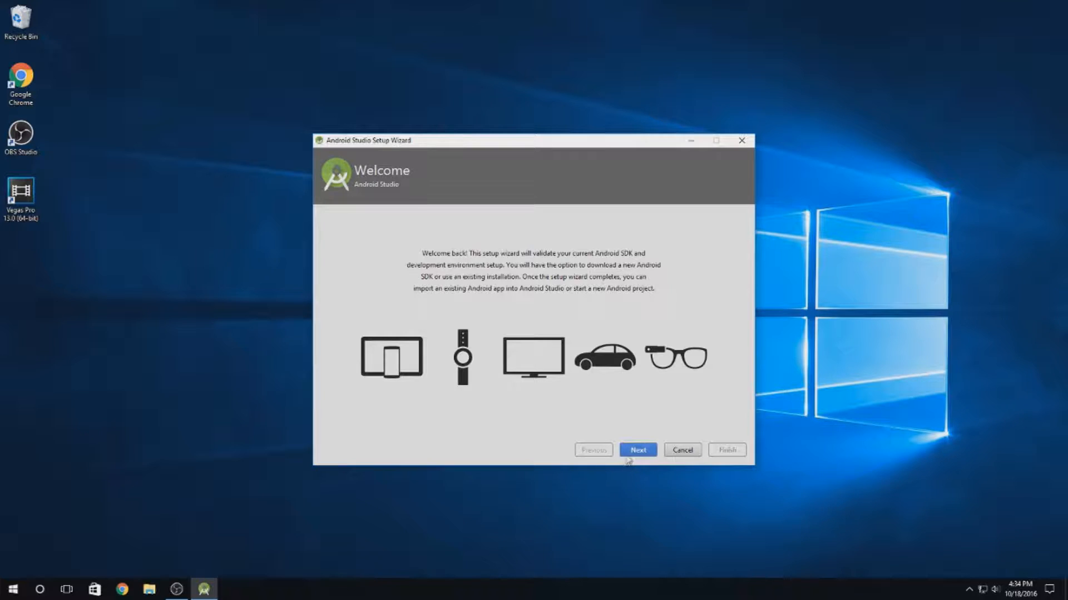
pyautogui.click(637, 450)
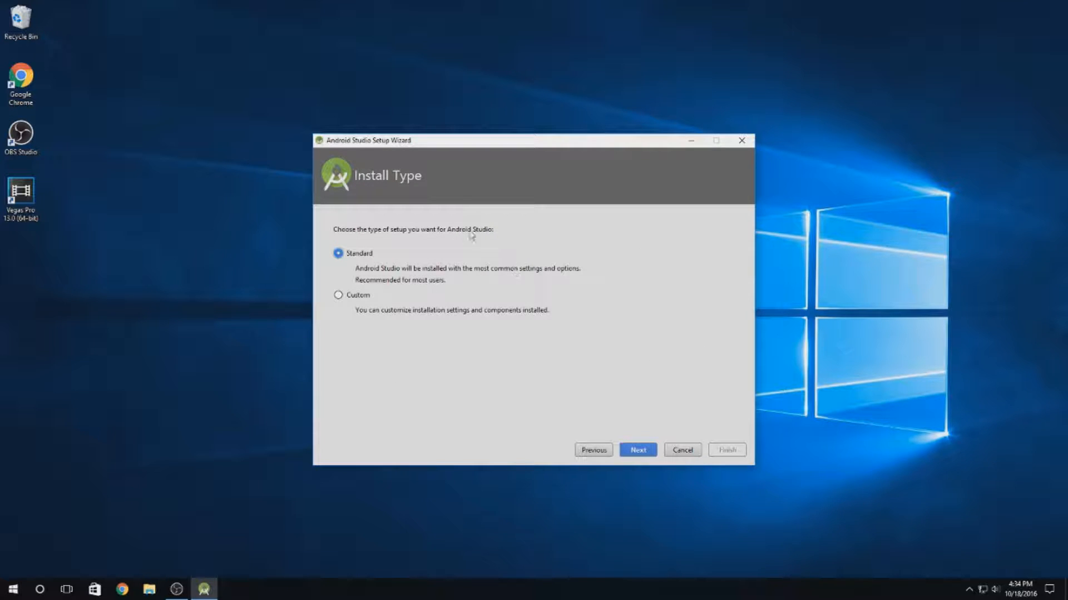
pyautogui.moveTo(348, 303)
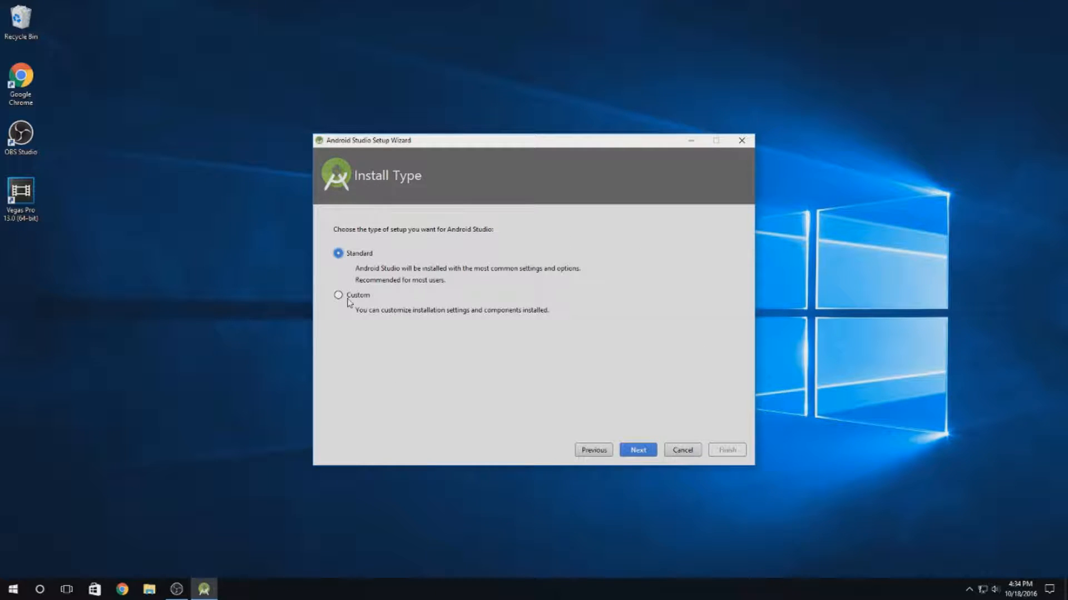
pyautogui.click(339, 295)
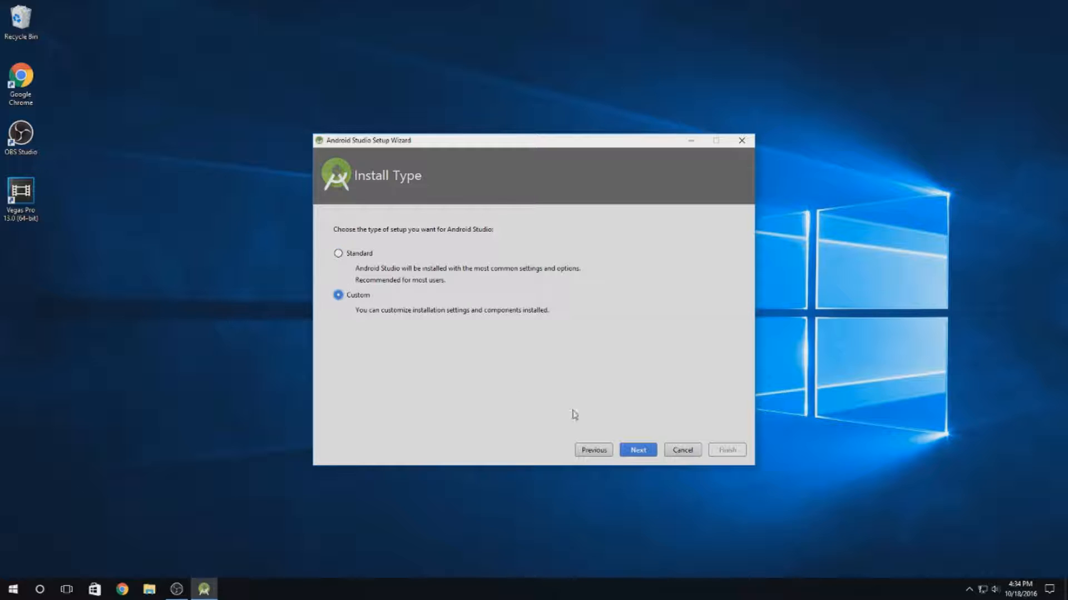
pyautogui.click(638, 450)
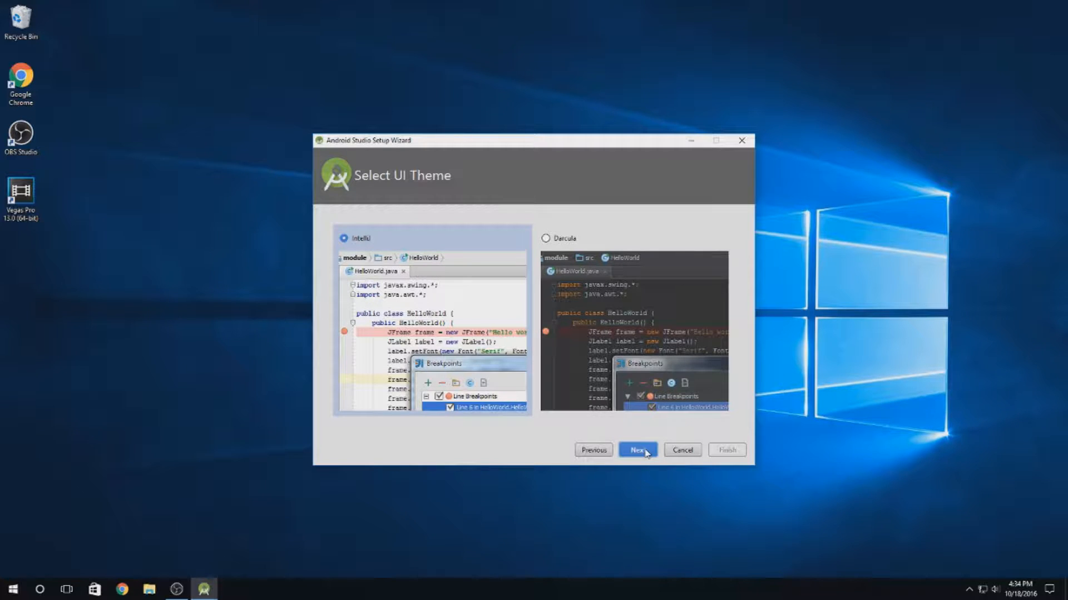
pyautogui.click(637, 450)
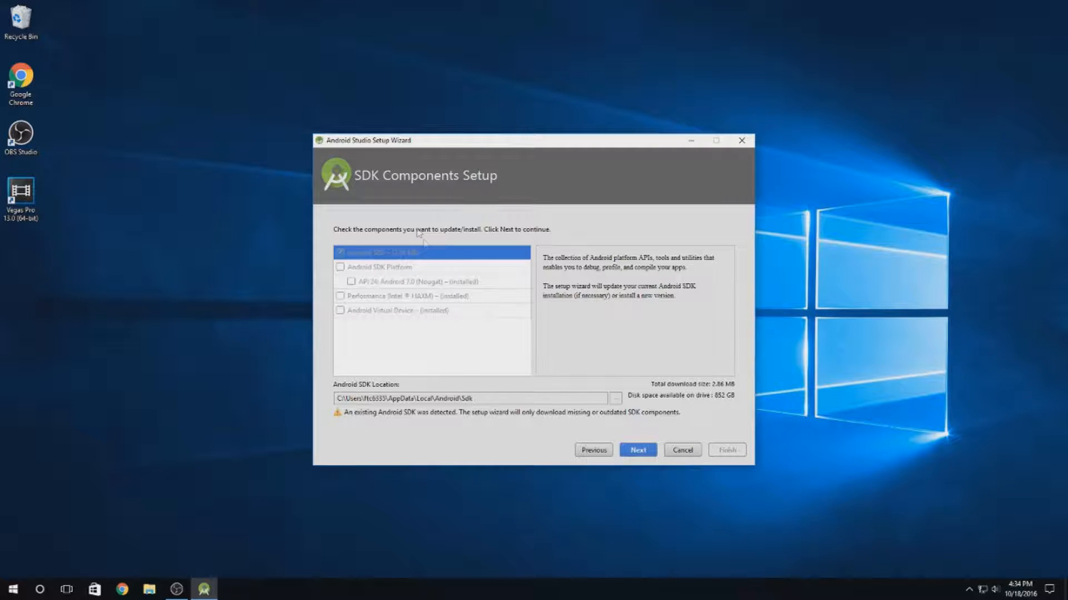
pyautogui.moveTo(331, 191)
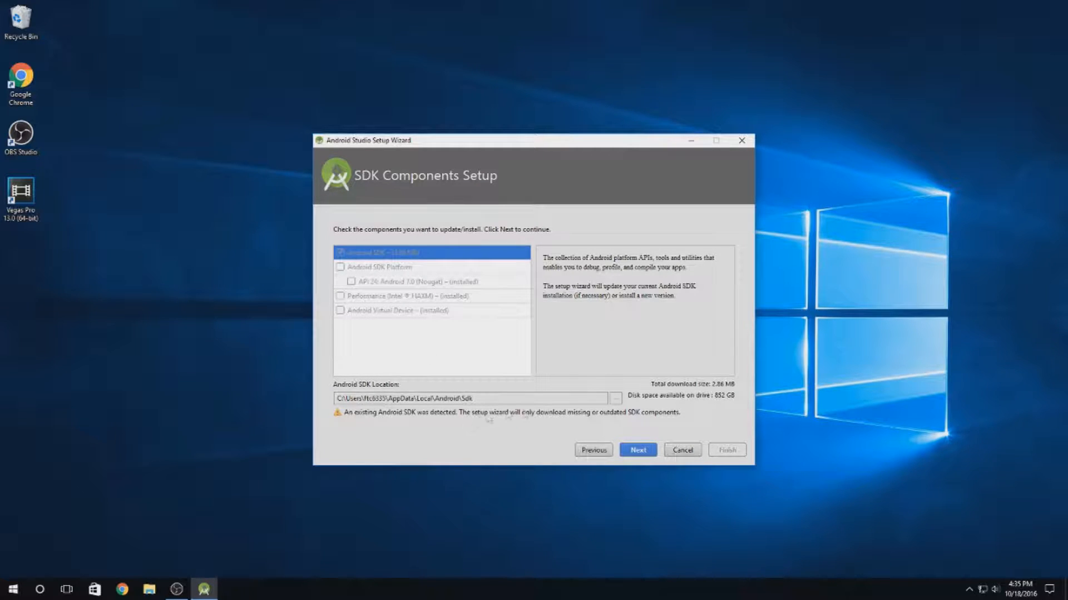
# - Accept the SDK components, download them, and finish the first-run wizard
pyautogui.click(638, 450)
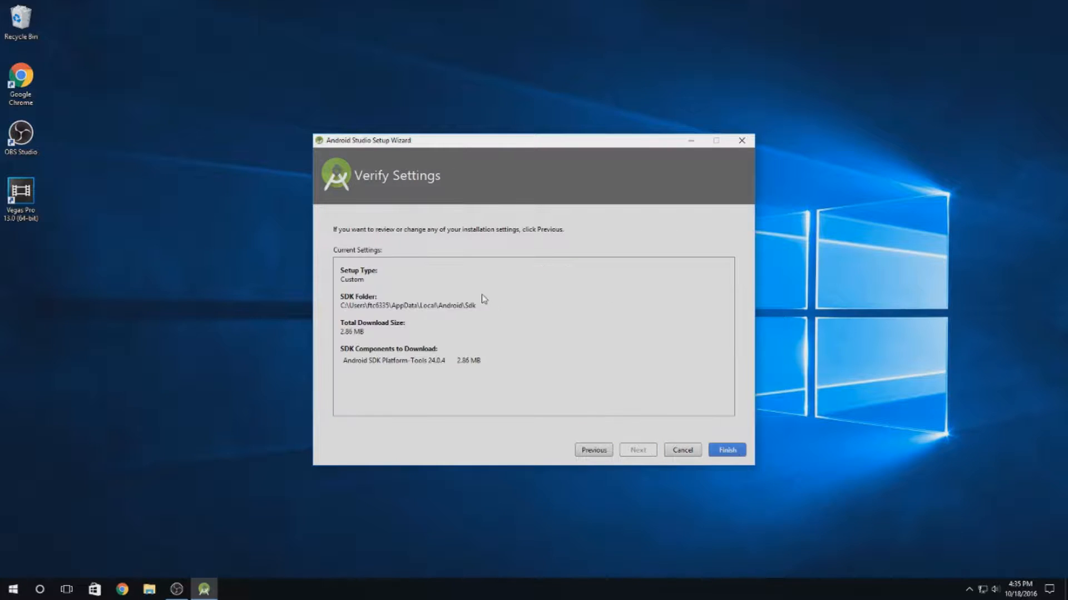
pyautogui.moveTo(502, 302)
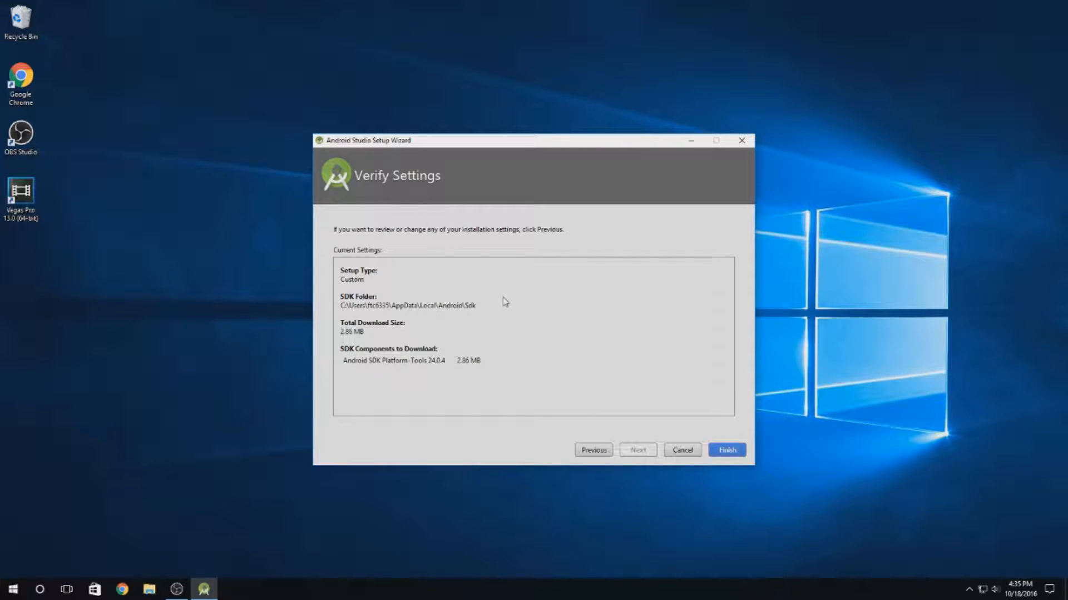
pyautogui.click(727, 449)
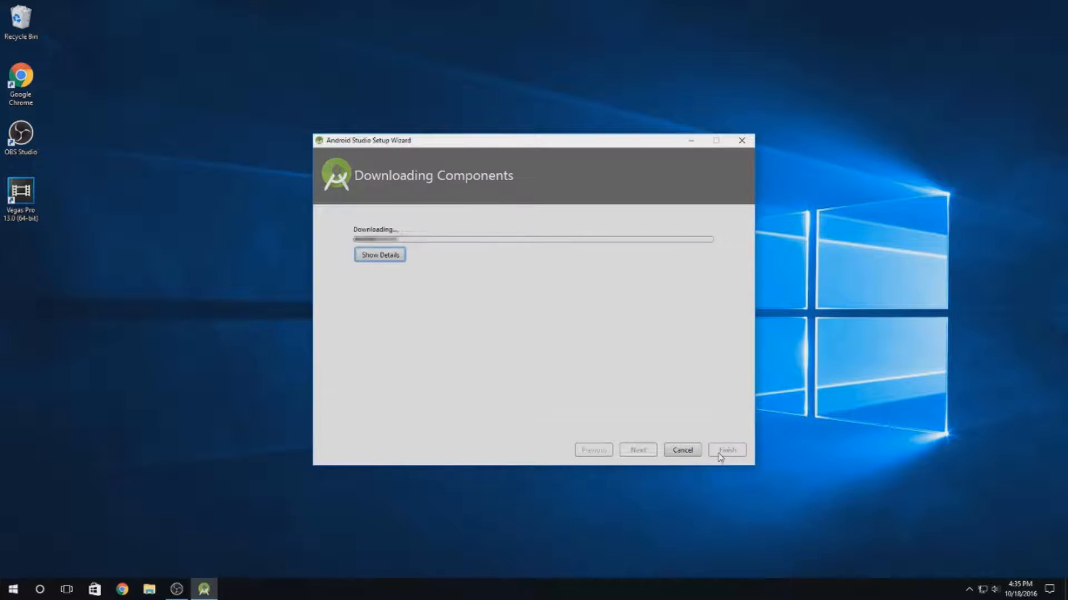
pyautogui.click(380, 254)
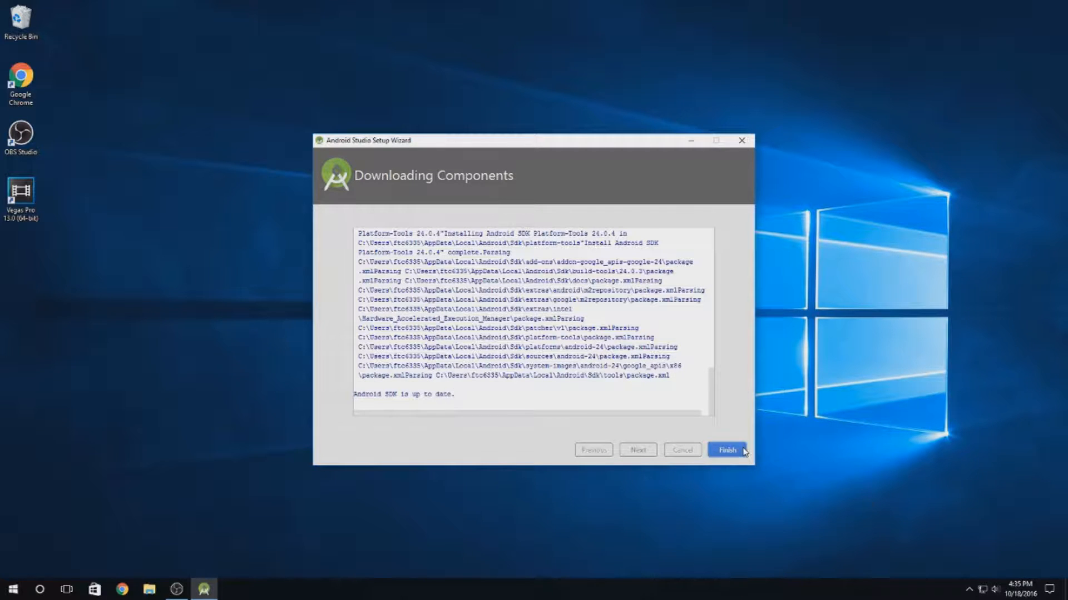
pyautogui.click(728, 450)
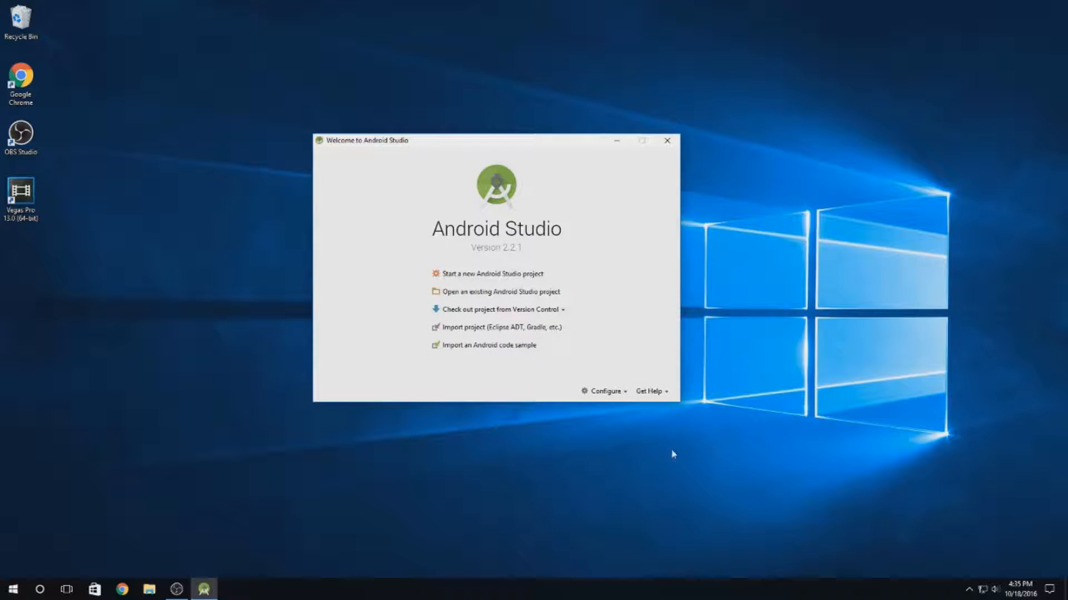
pyautogui.moveTo(524, 150)
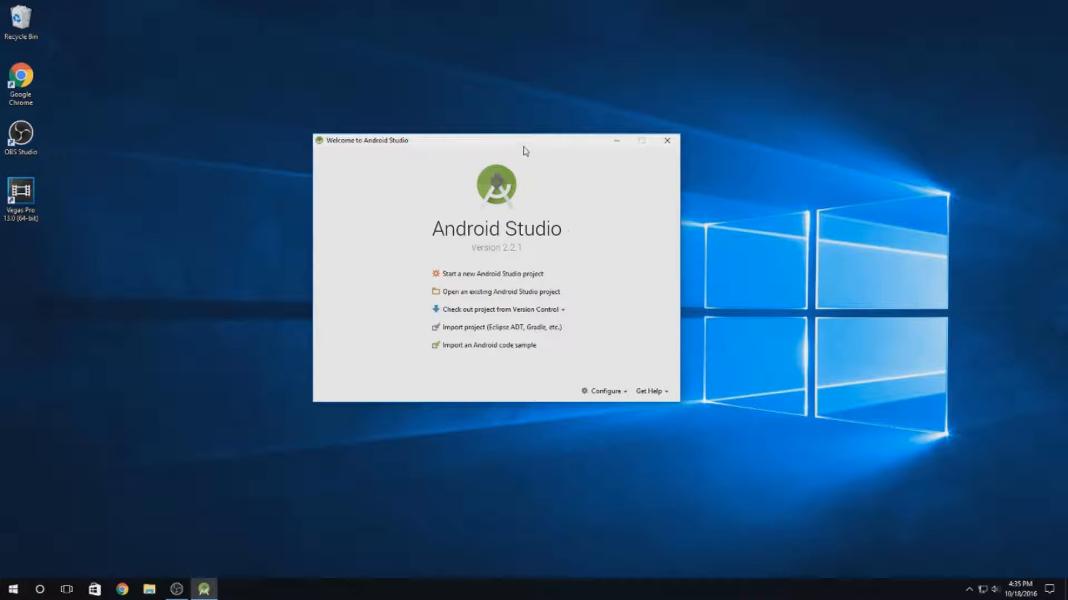
# - Open the ftctechnh/ftc_app repository page on GitHub
pyautogui.moveTo(524, 140); pyautogui.dragTo(490, 28)
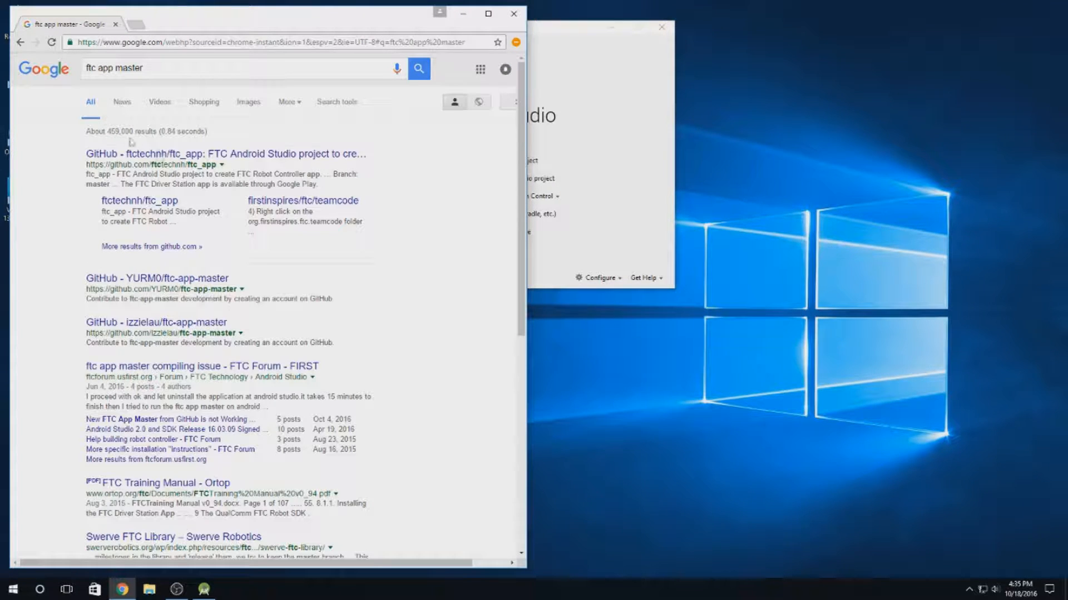
pyautogui.moveTo(219, 155)
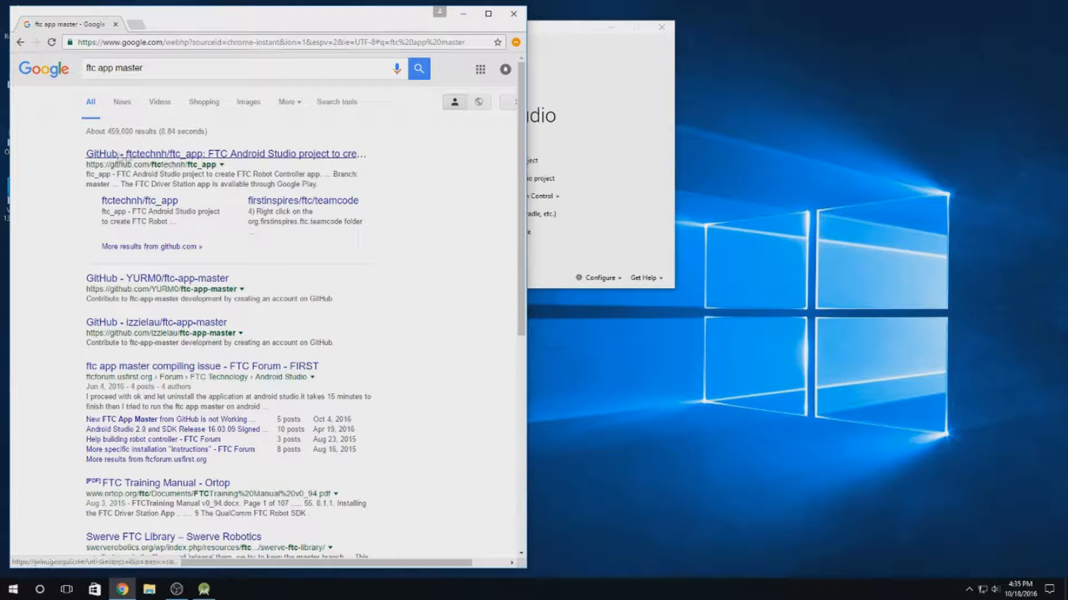
pyautogui.click(225, 154)
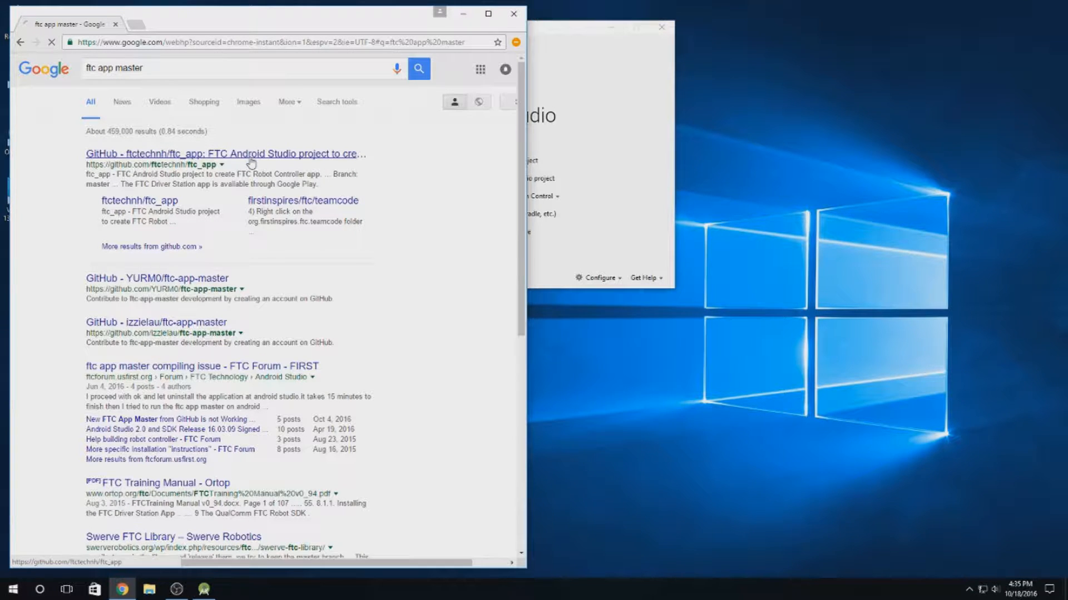
pyautogui.click(223, 153)
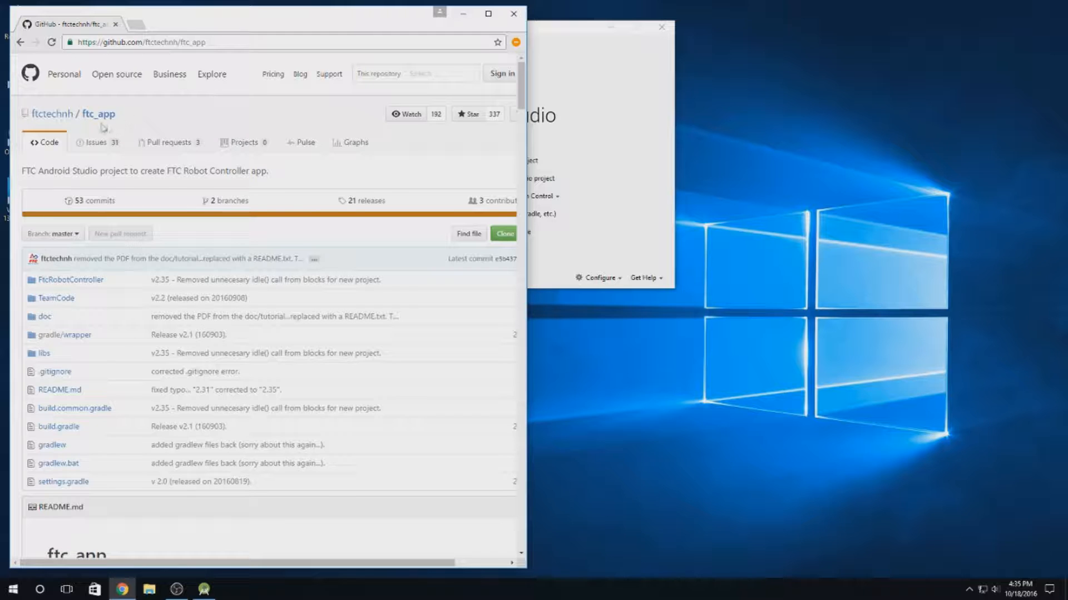
pyautogui.scroll(-3)
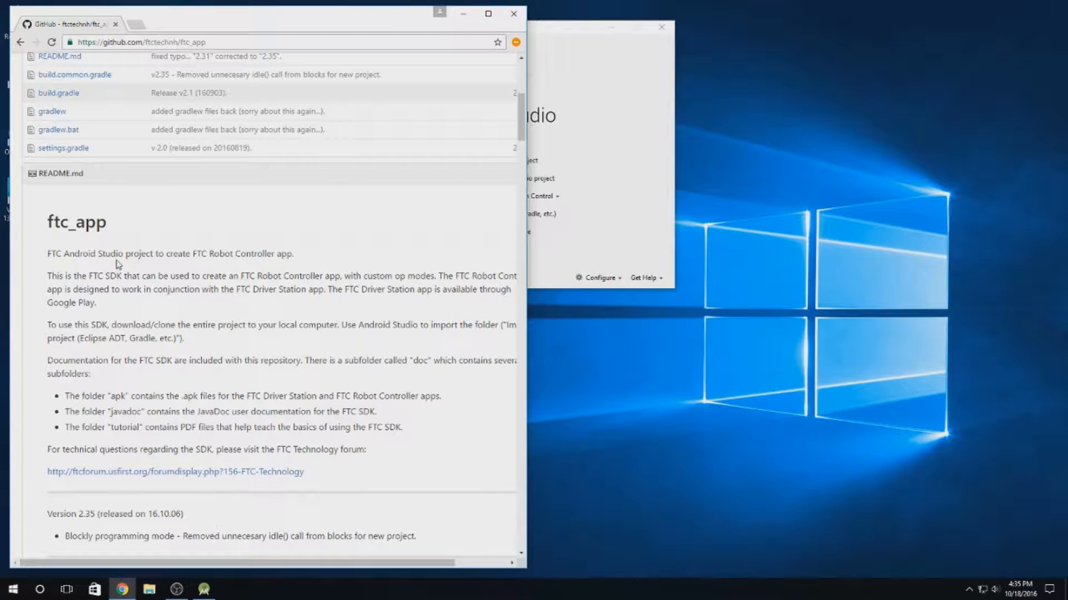
pyautogui.moveTo(271, 254)
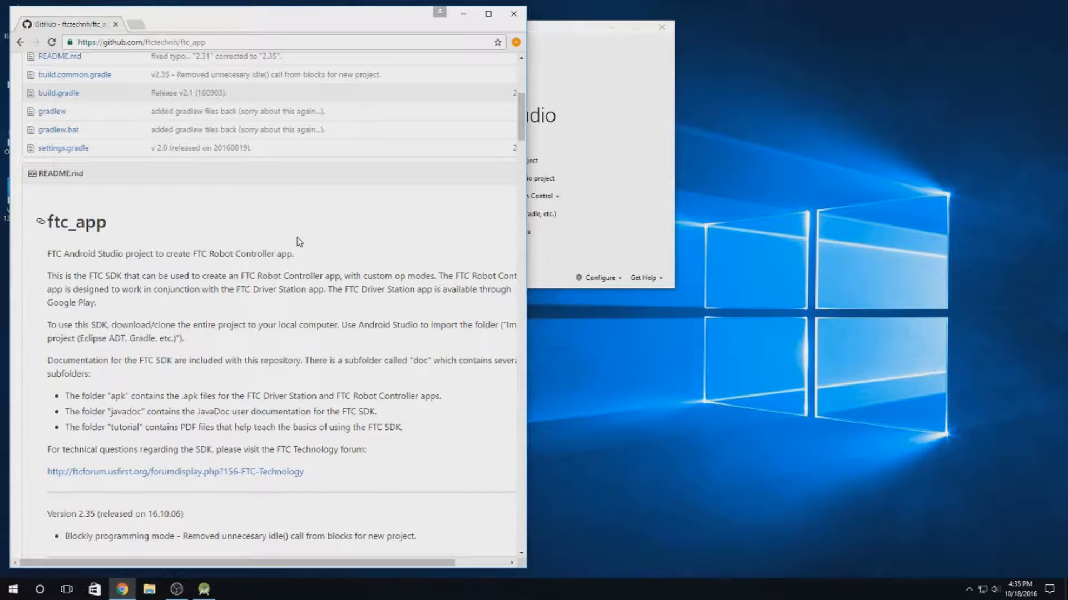
pyautogui.scroll(-3)
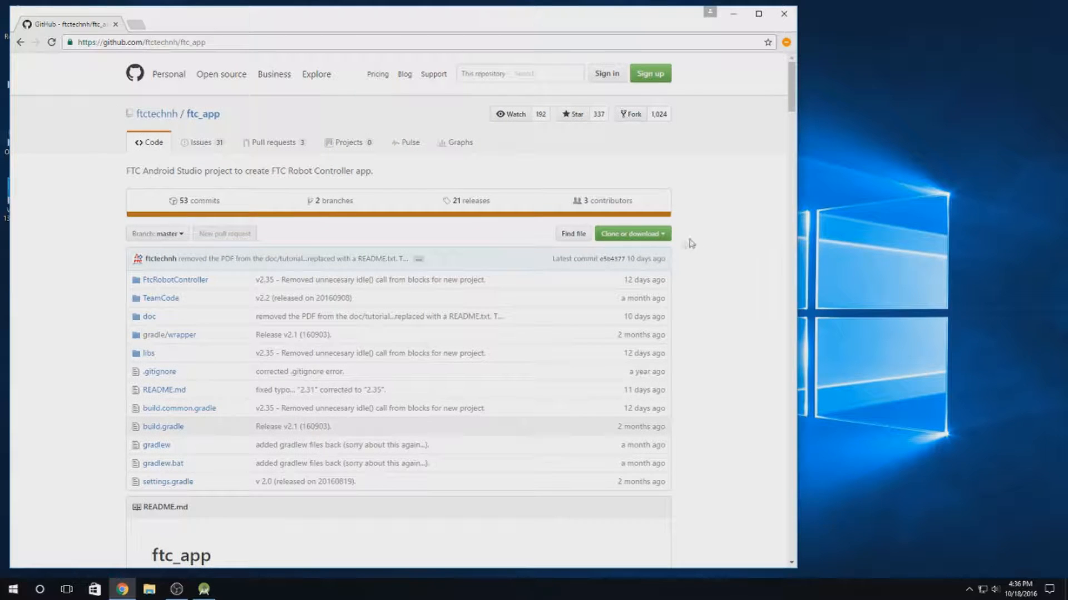
# - Download the repository as ftc_app-master.zip and show it in the Downloads folder
pyautogui.click(632, 234)
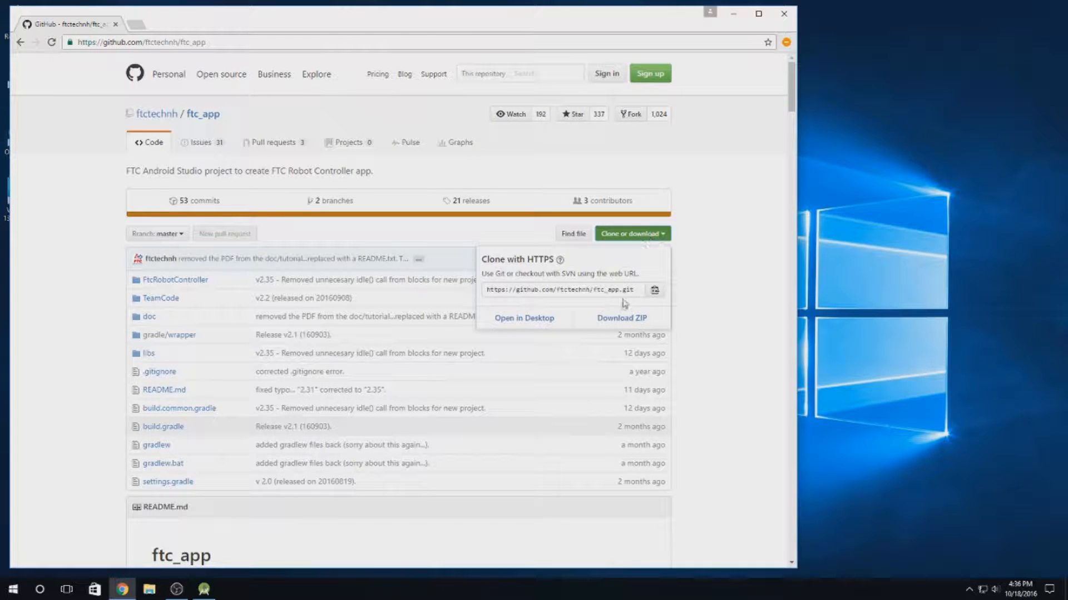
pyautogui.click(622, 318)
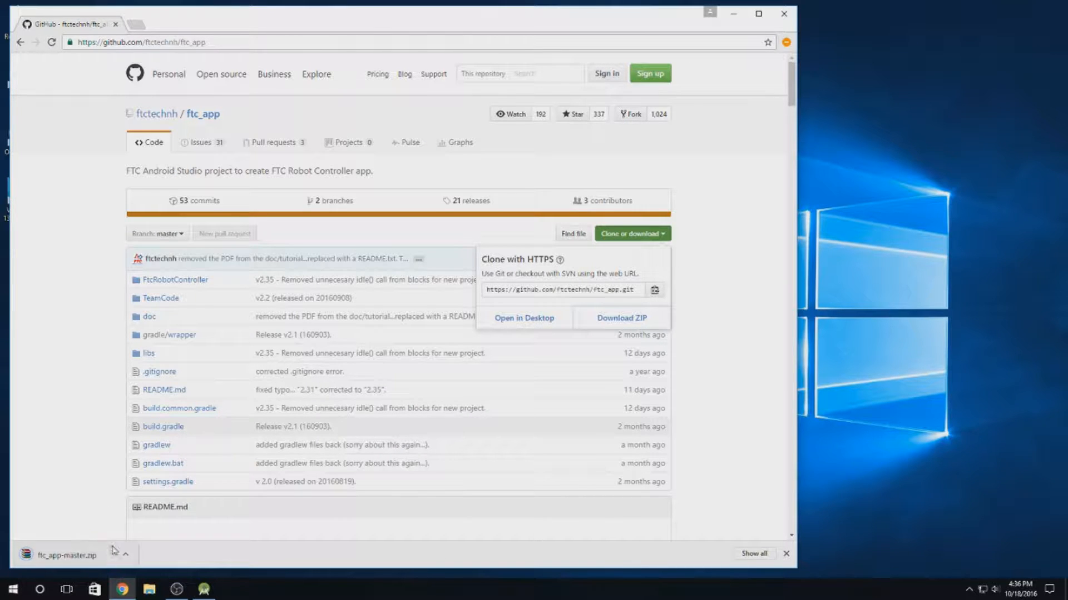
pyautogui.click(127, 555)
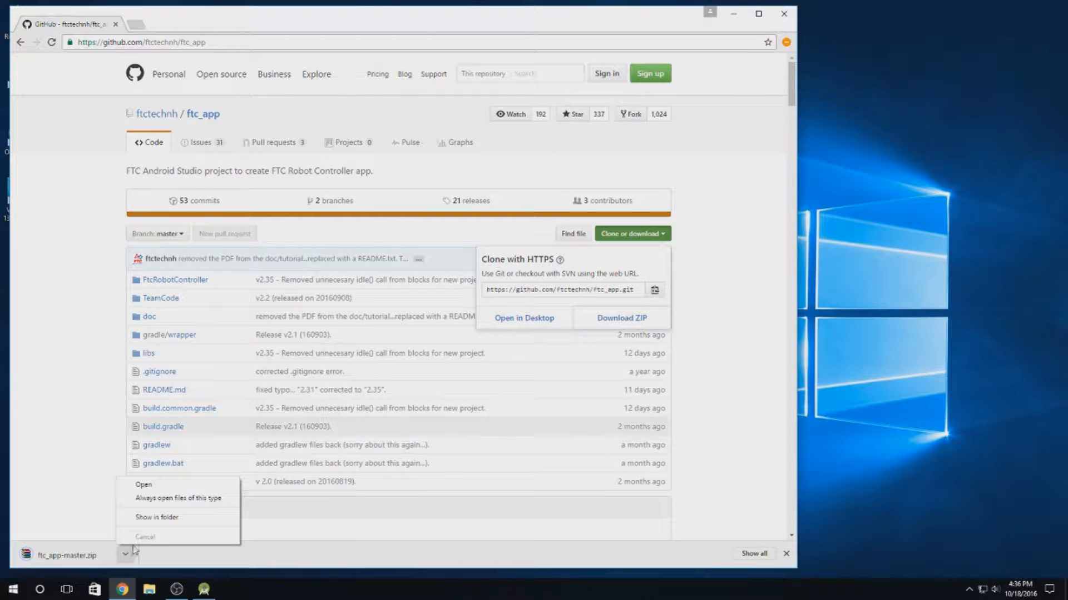
pyautogui.moveTo(161, 521)
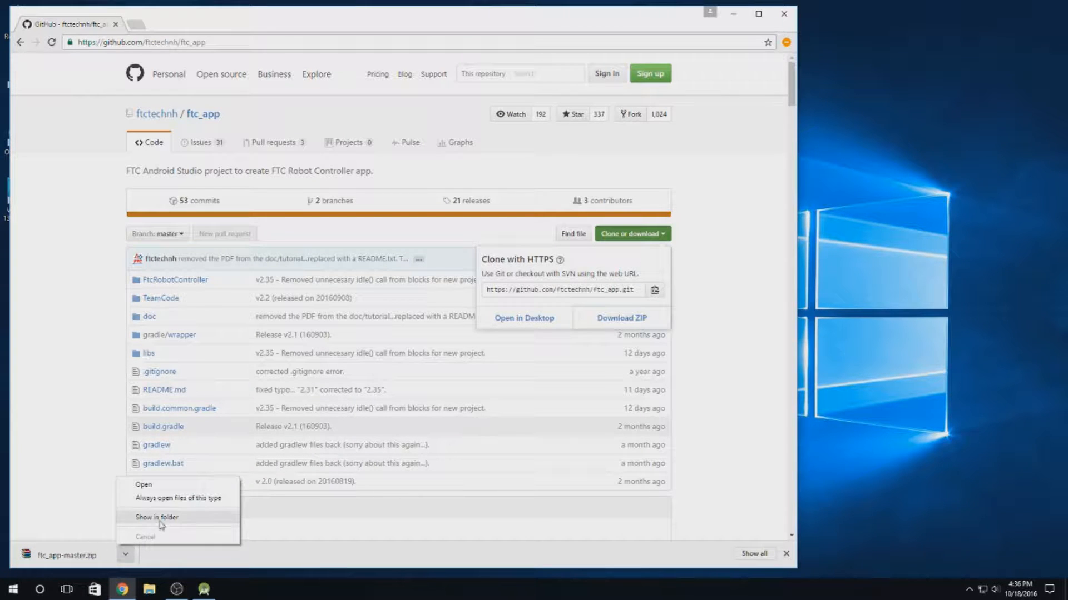
pyautogui.click(157, 518)
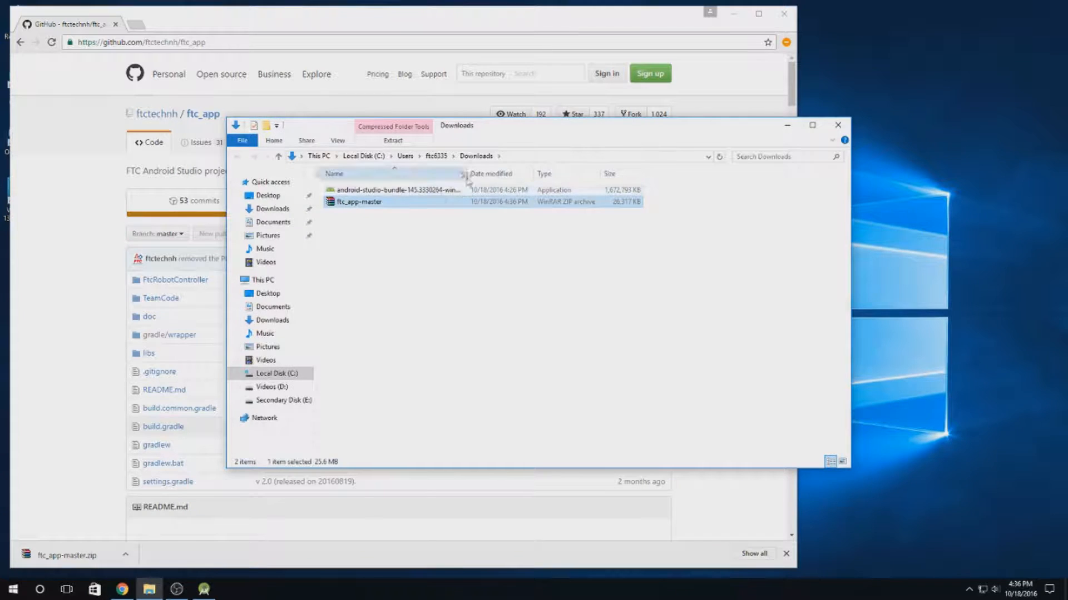
# - Open ftc_app-master.zip with Windows Explorer and drag the ftc_app-master folder to the desktop
pyautogui.rightClick(355, 202)
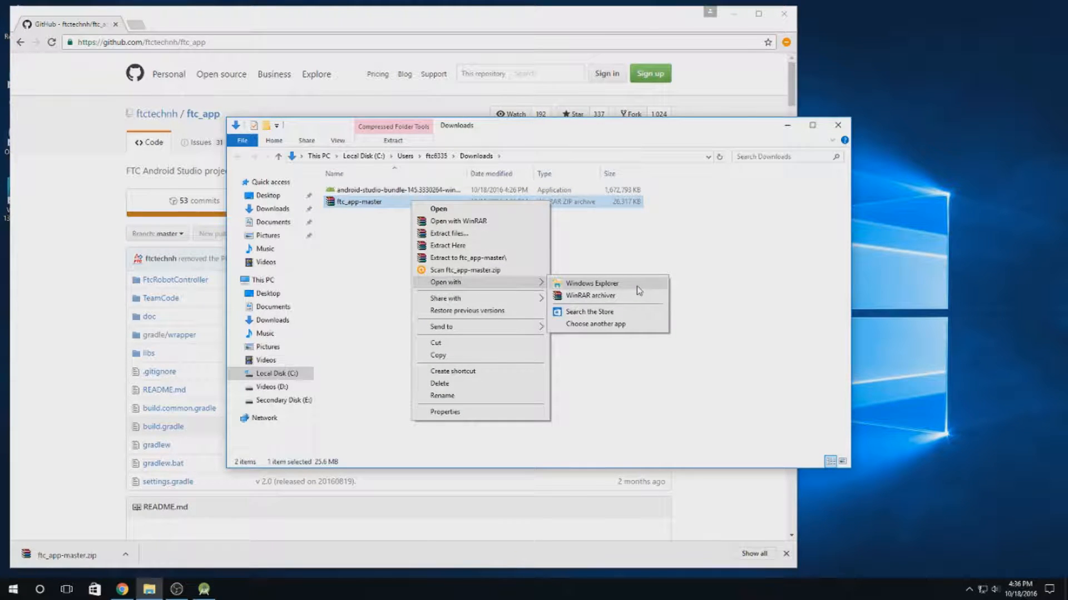
pyautogui.click(593, 283)
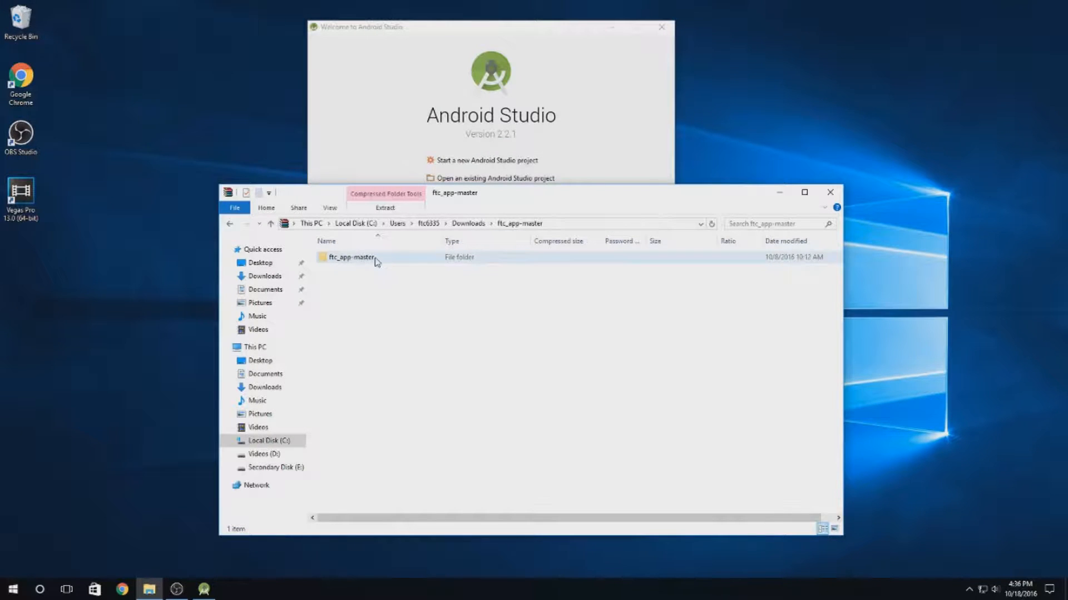
pyautogui.click(442, 334)
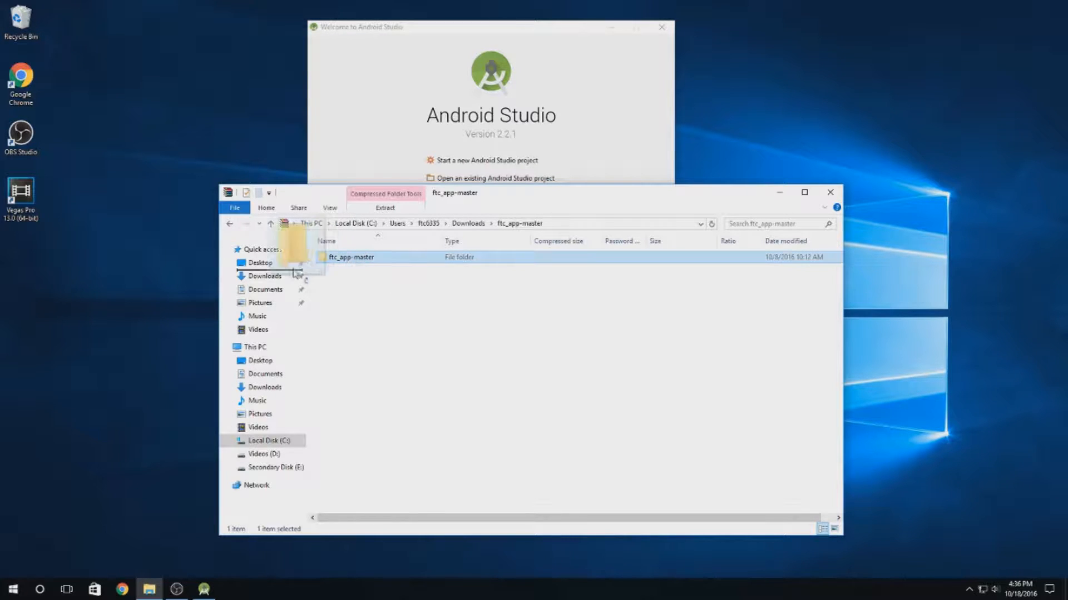
pyautogui.moveTo(350, 257); pyautogui.dragTo(40, 238)
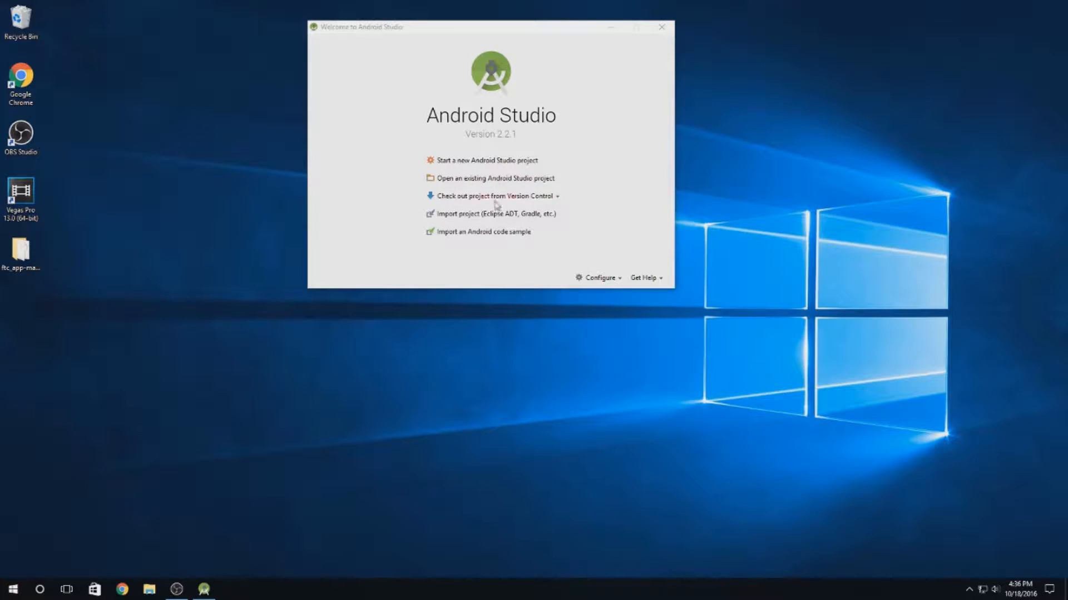
# - Import the desktop ftc_app-master folder via Import project (Eclipse ADT, Gradle, etc.)
pyautogui.click(493, 213)
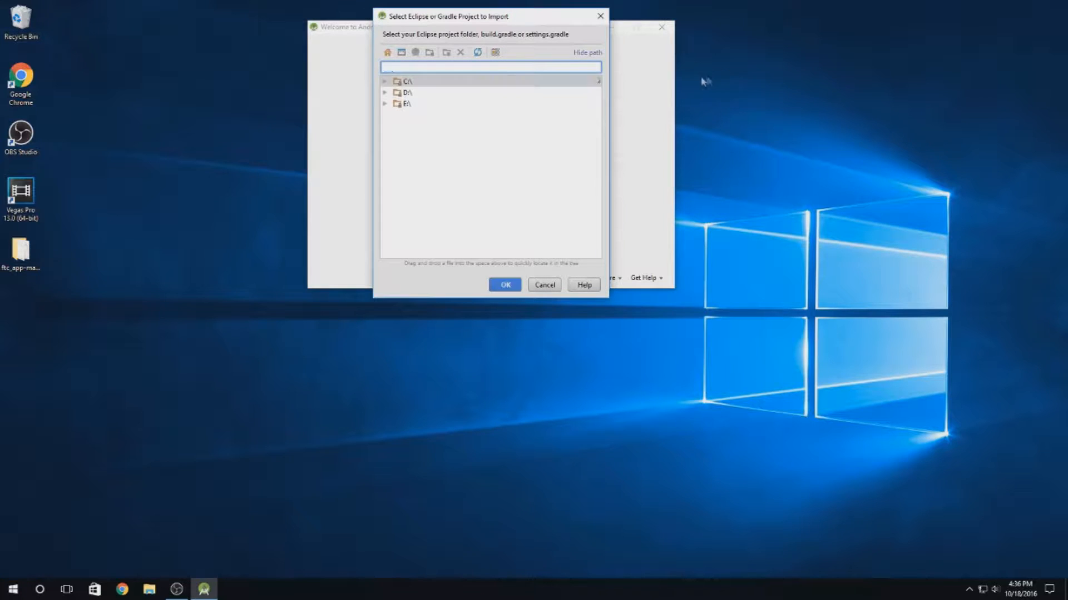
pyautogui.click(386, 81)
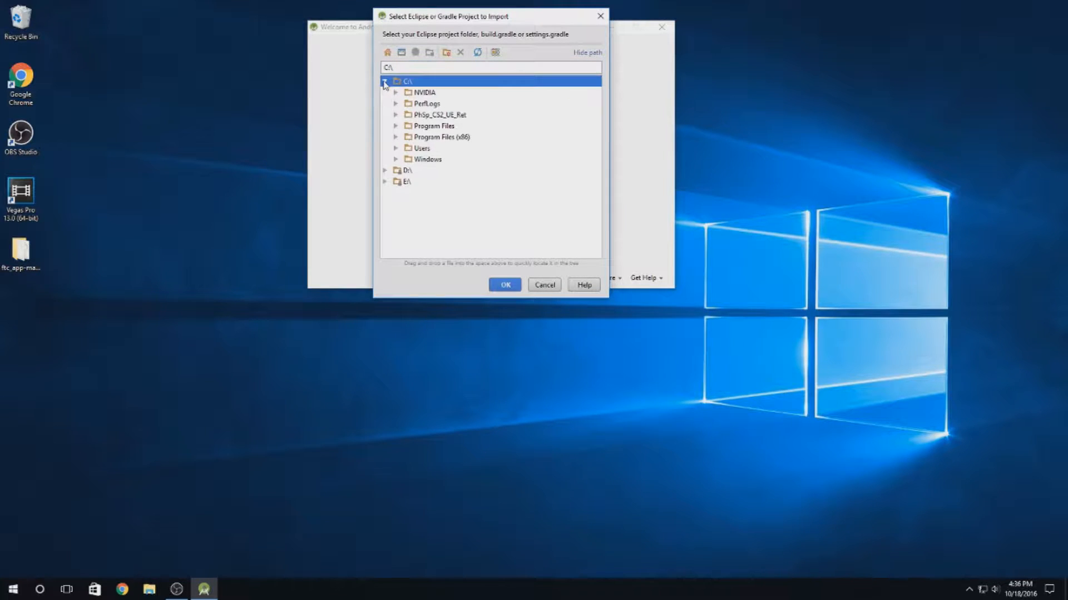
pyautogui.click(396, 148)
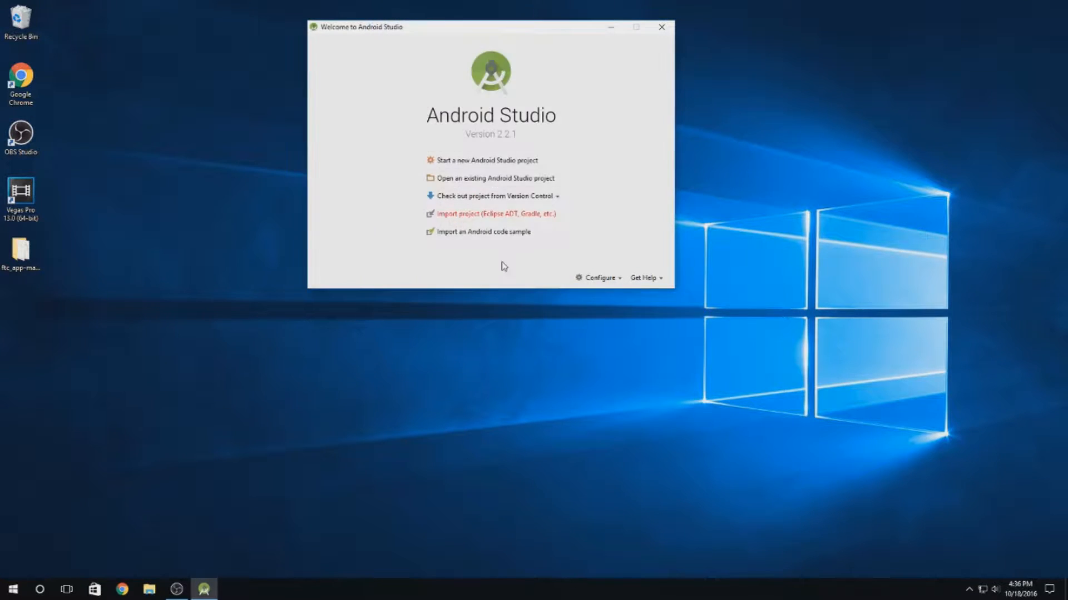
pyautogui.click(496, 214)
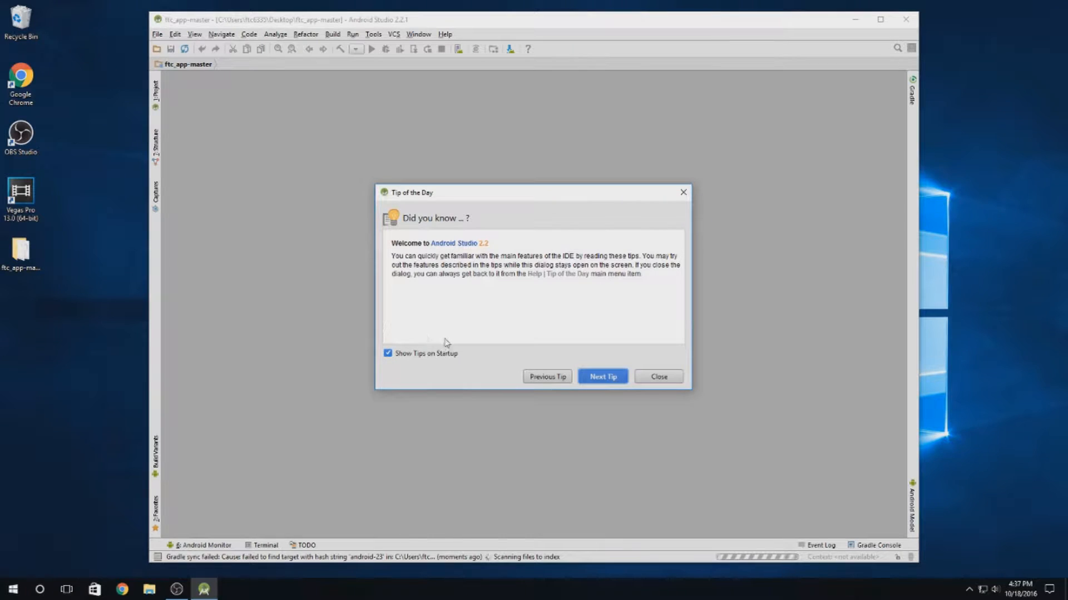
# - Turn off Show Tips on Startup, close Tip of the Day, and maximize the project window
pyautogui.click(602, 377)
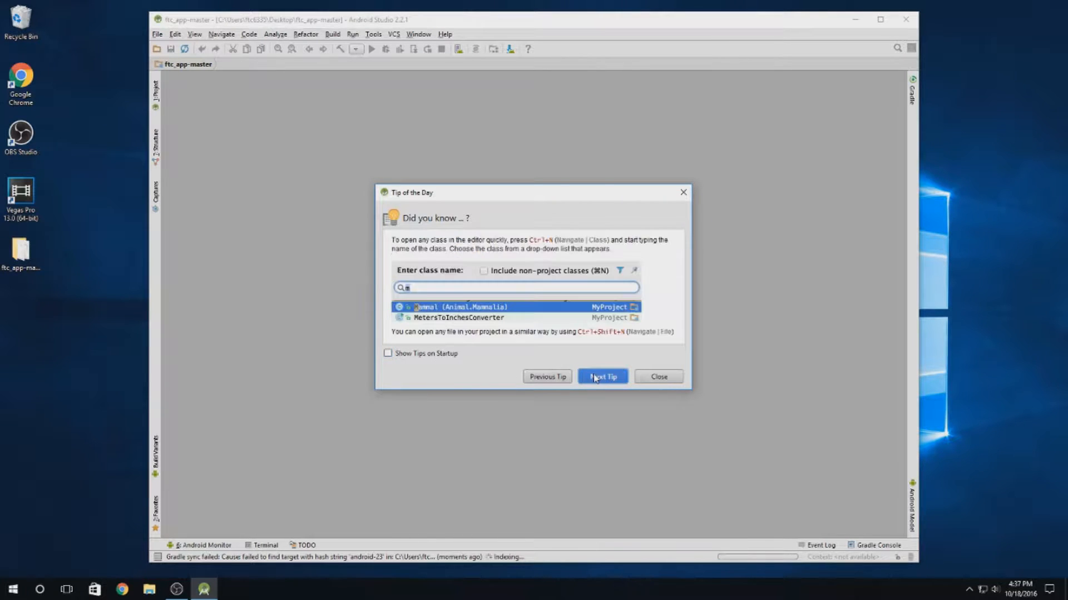
pyautogui.click(603, 376)
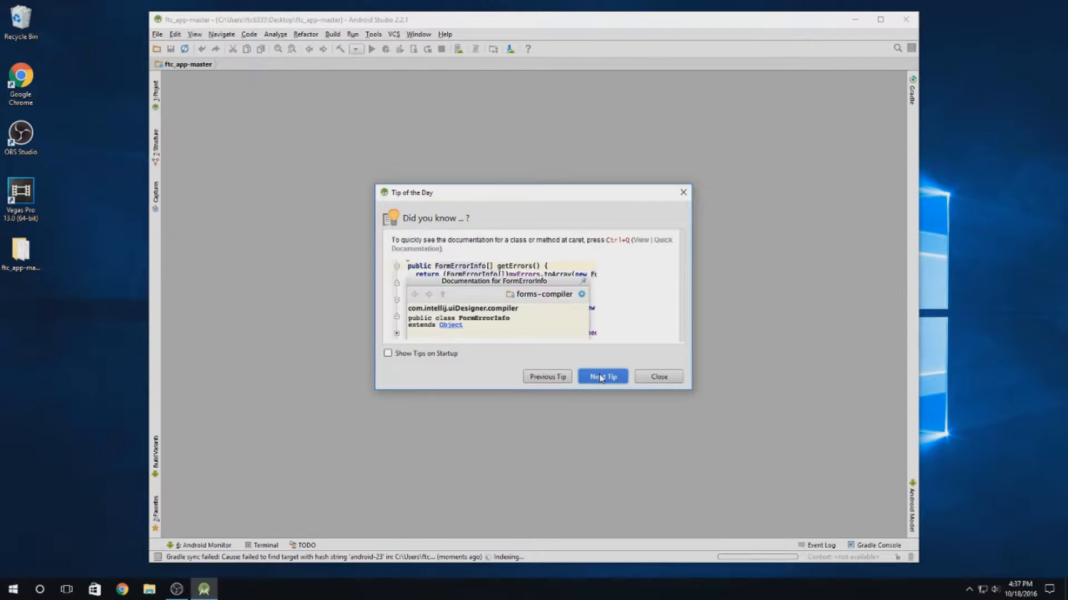
pyautogui.click(603, 377)
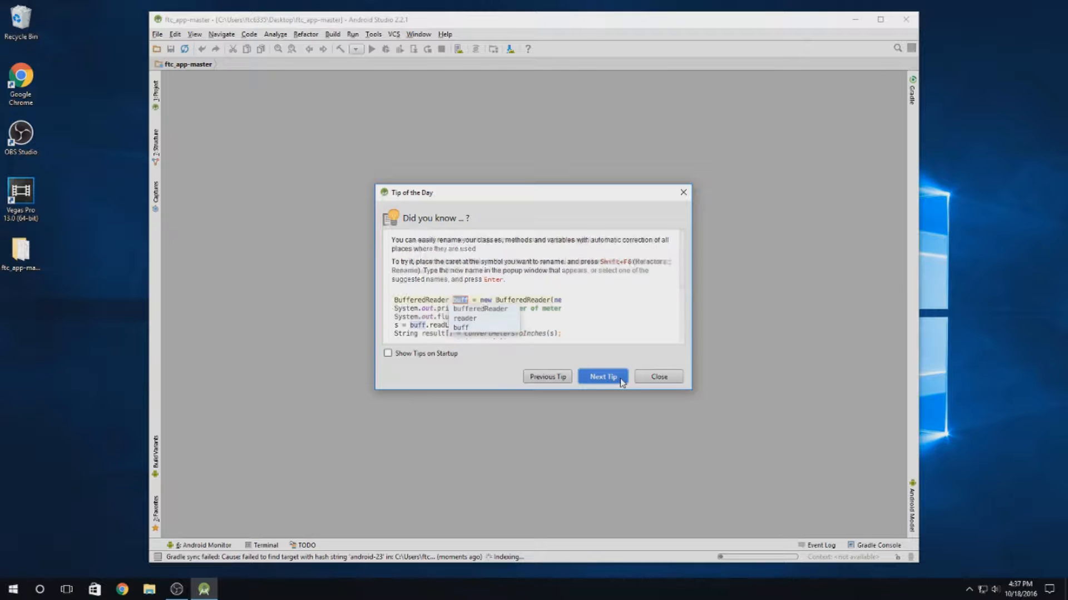
pyautogui.click(603, 376)
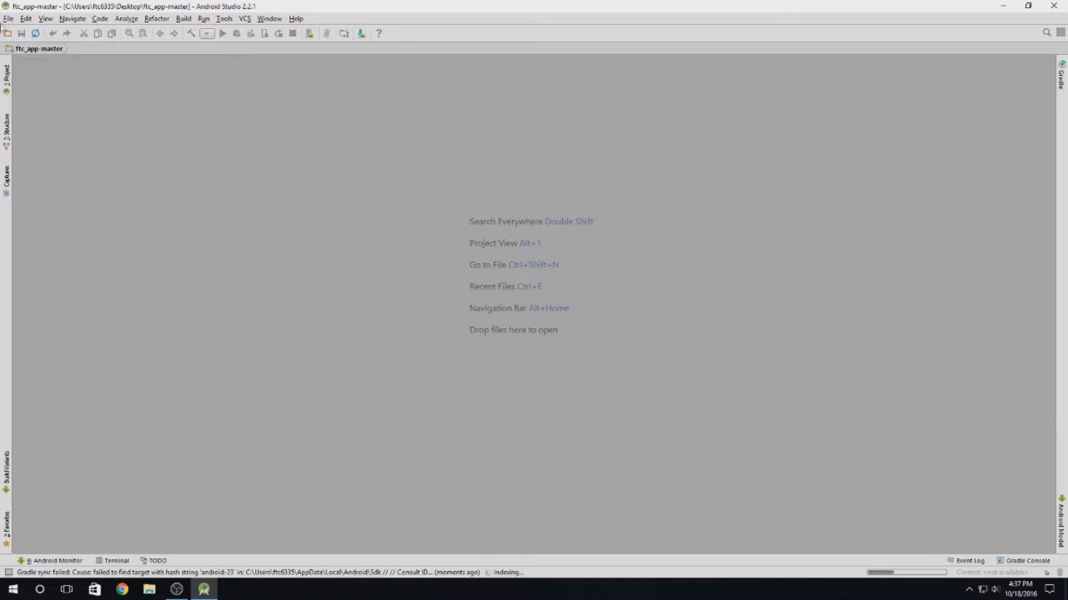
pyautogui.click(7, 18)
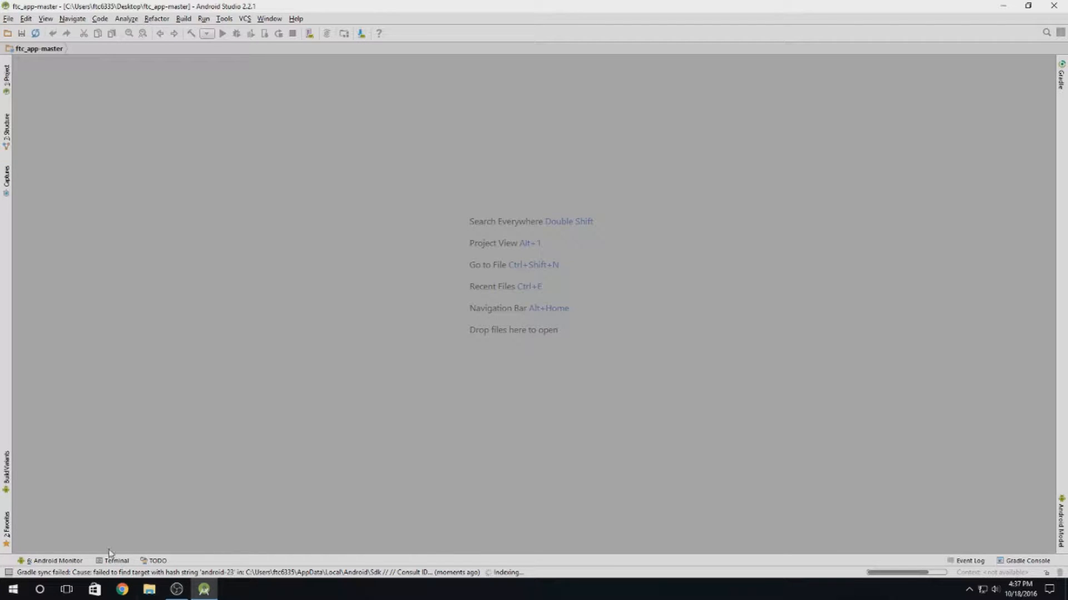
# - Show the Messages tool window with the 'android-23' Gradle sync error
pyautogui.click(117, 560)
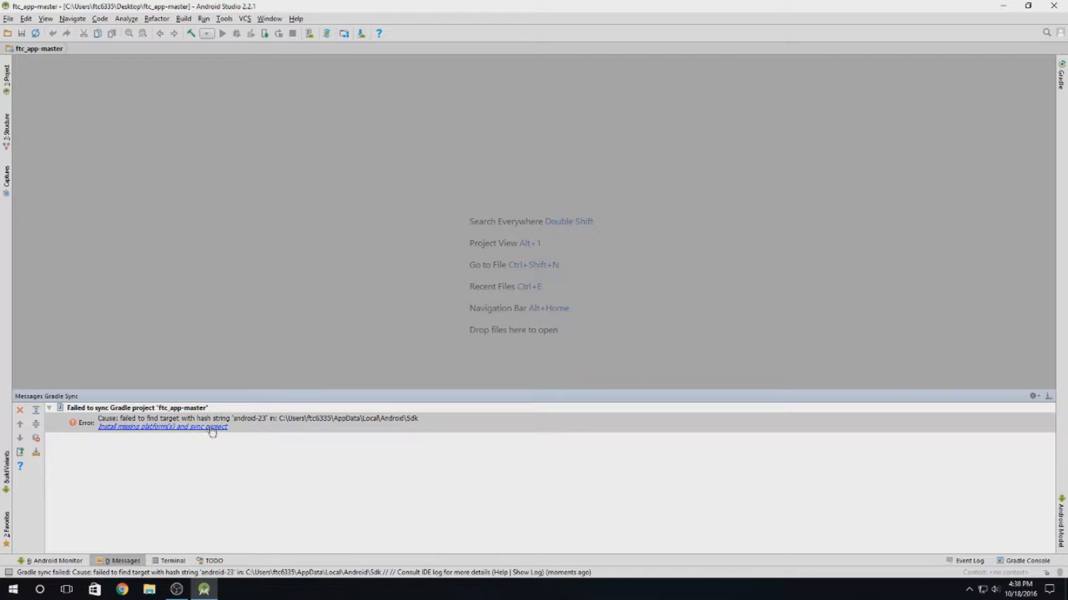
pyautogui.moveTo(114, 435)
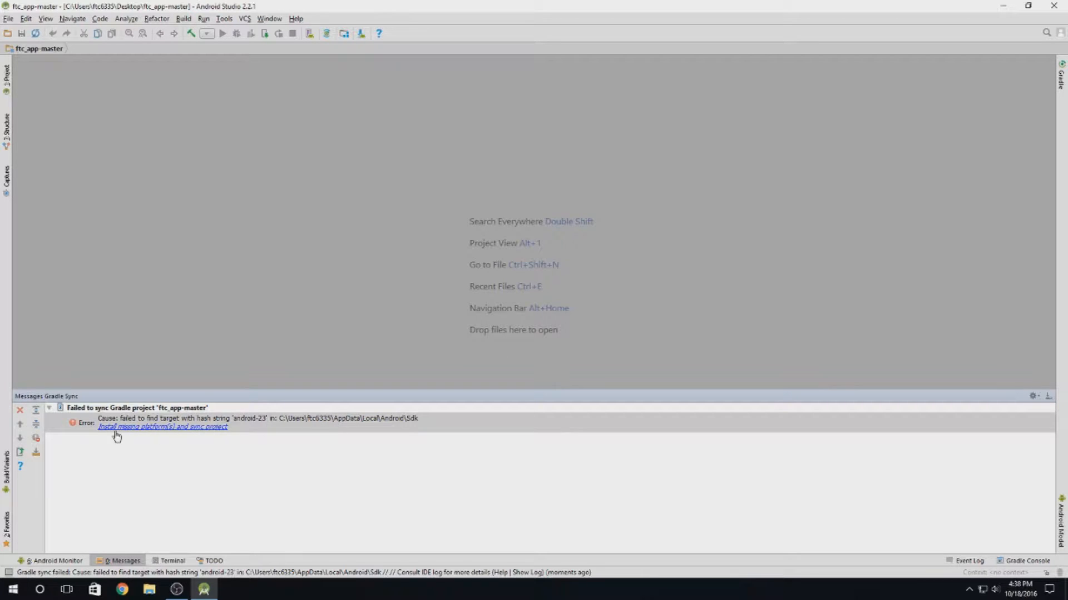
pyautogui.moveTo(161, 435)
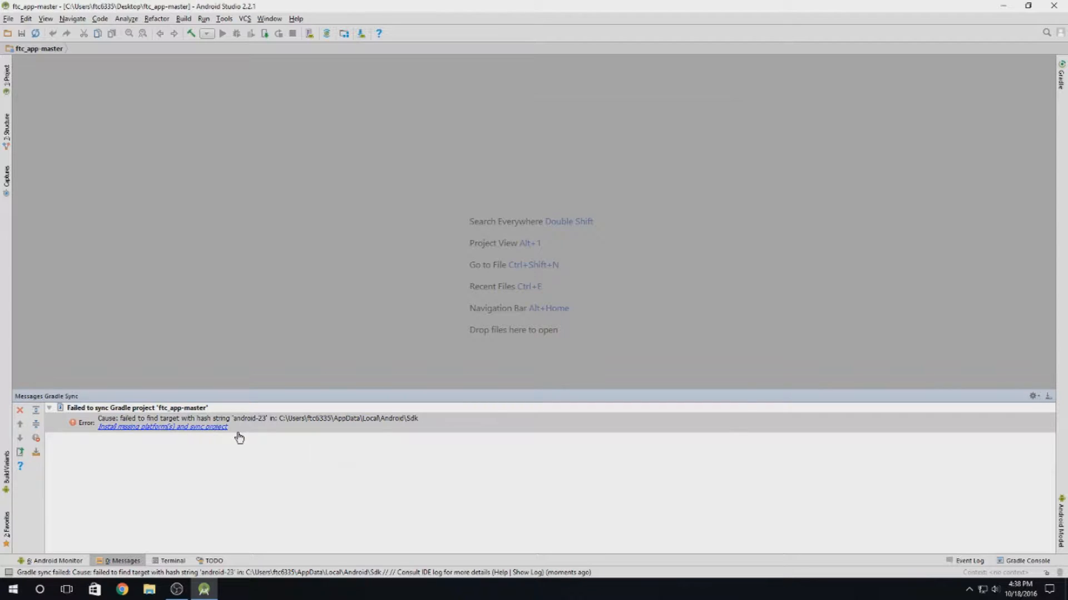
# - Install Android SDK Platform 23 via the sync quickfix and close the installer when done
pyautogui.click(160, 427)
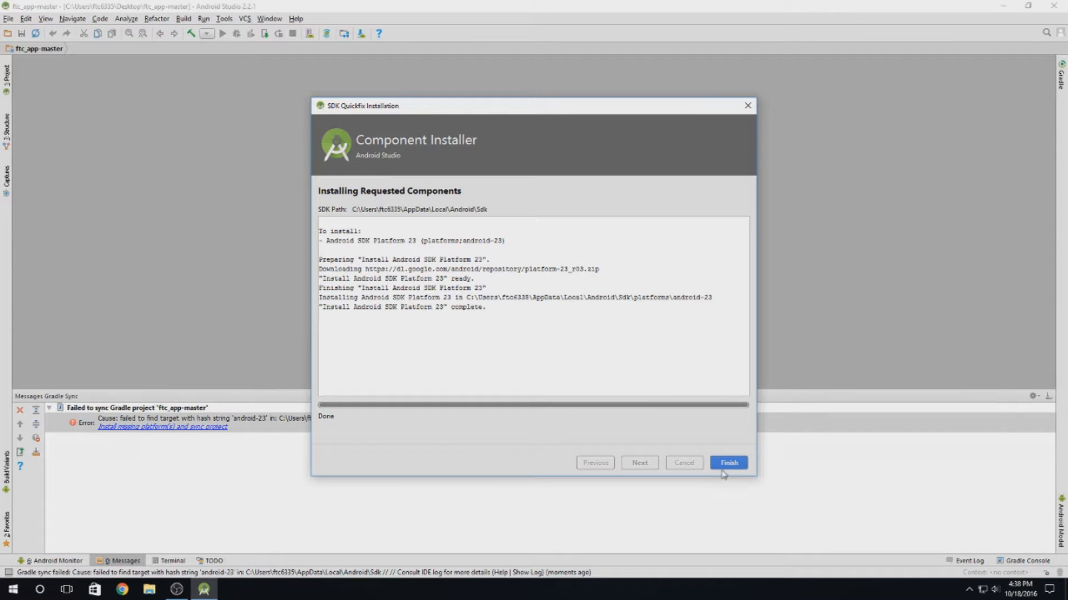
pyautogui.click(728, 463)
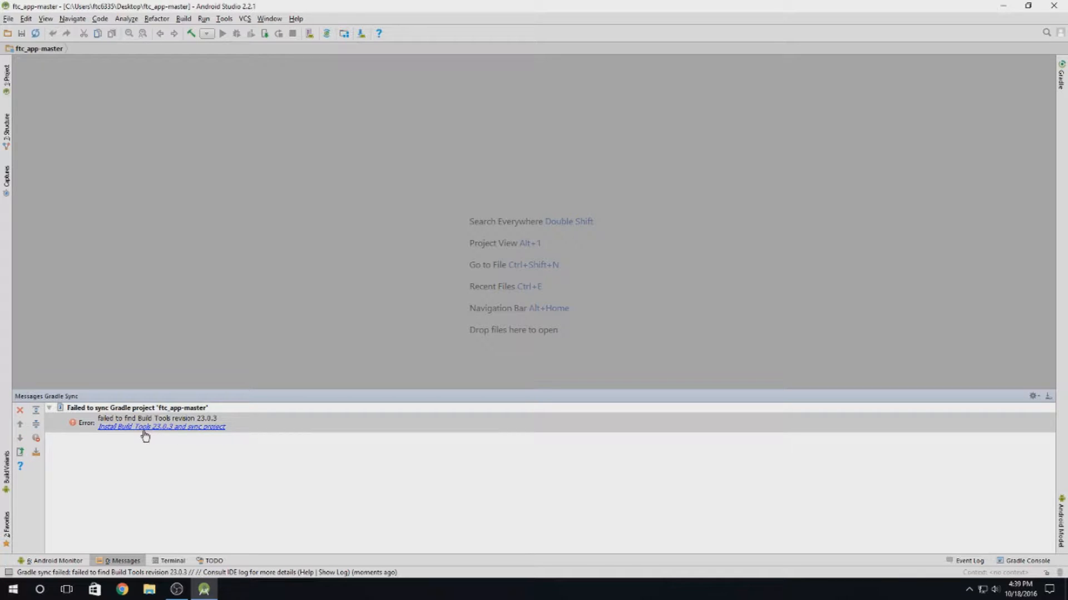
pyautogui.moveTo(266, 270)
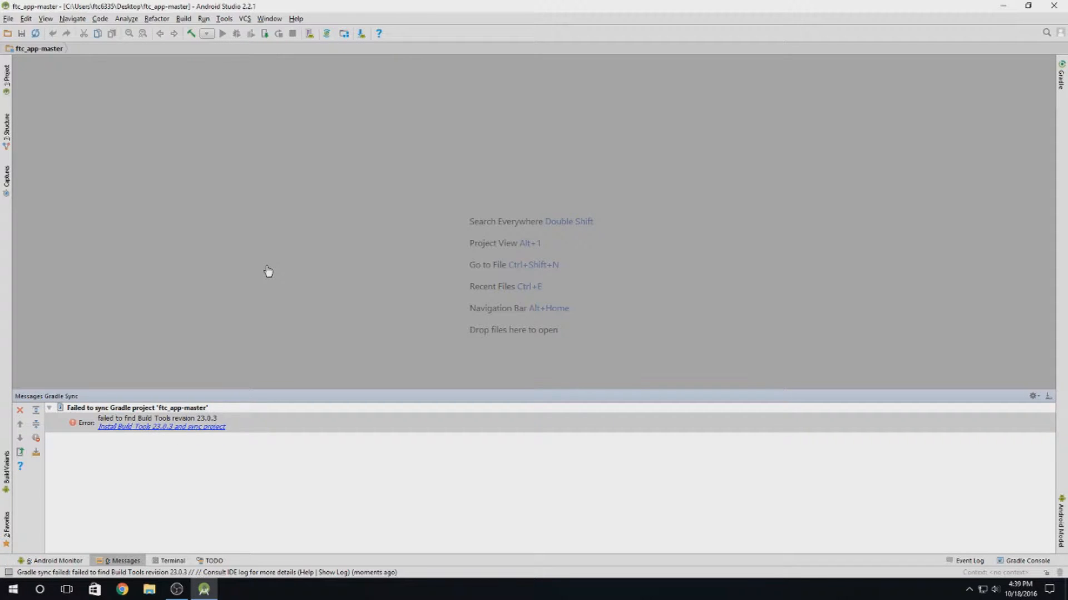
# - Install Build Tools 23.0.3 via the sync quickfix, close the installer, and let Gradle resync
pyautogui.click(162, 427)
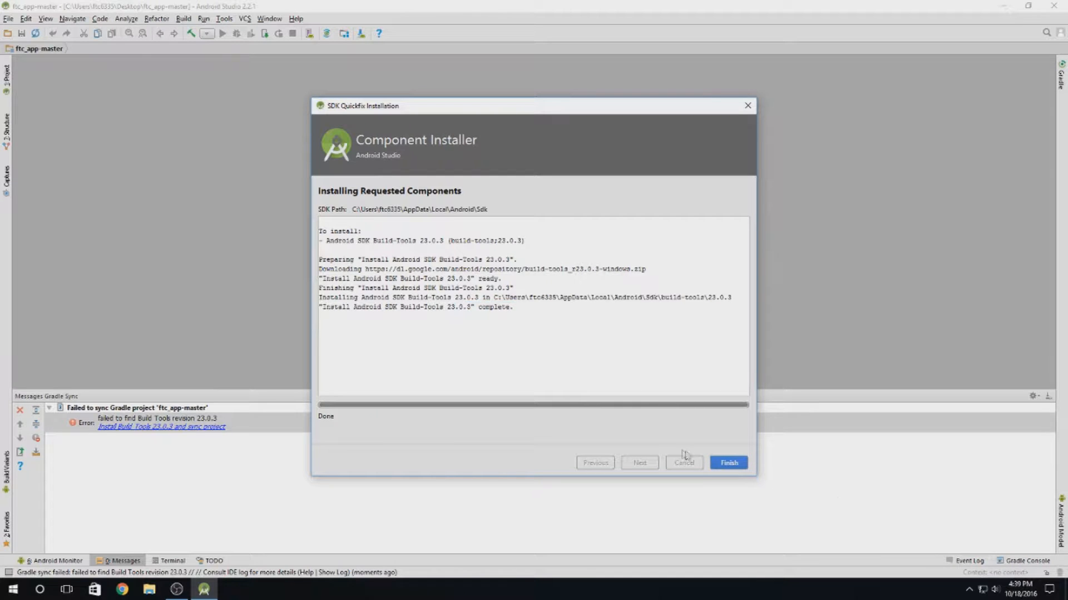
pyautogui.click(728, 462)
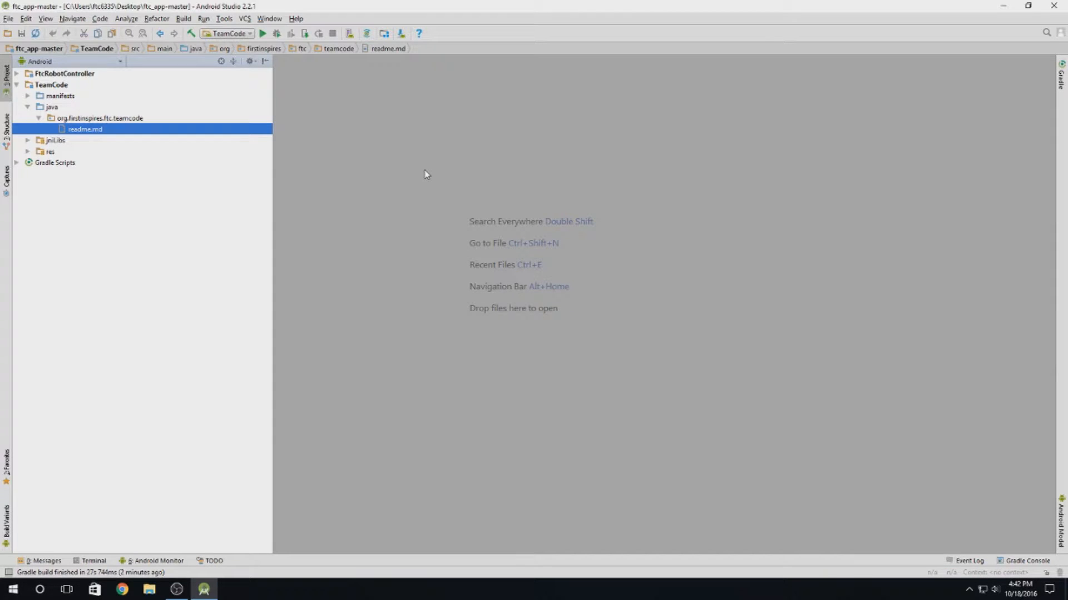
pyautogui.moveTo(257, 56)
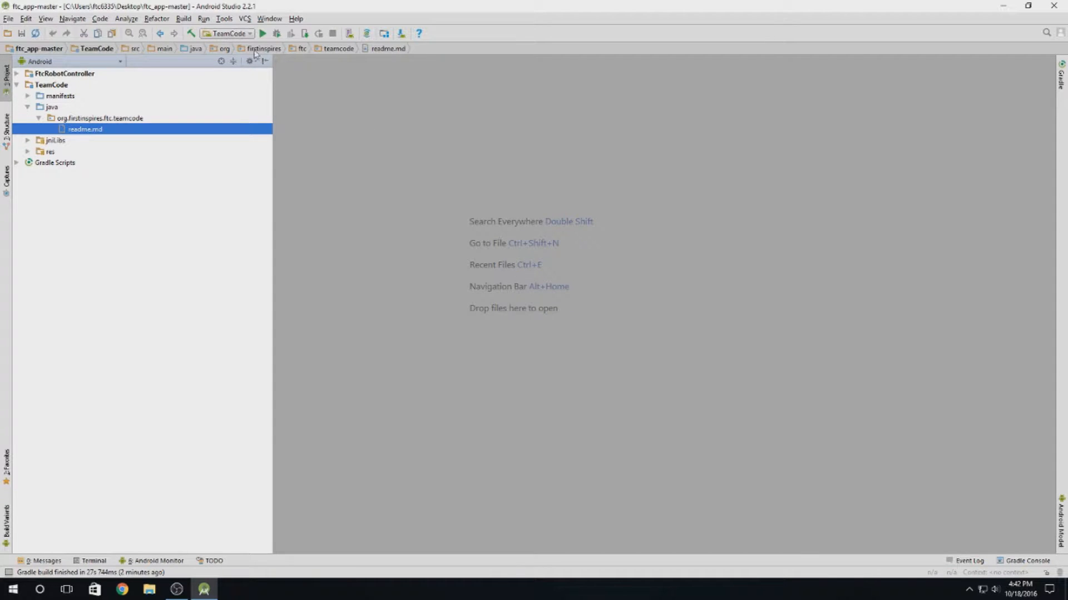
# - Open the SDK Manager's SDK Platforms list, showing Android 7.0 installed and 6.0 partial
pyautogui.click(224, 18)
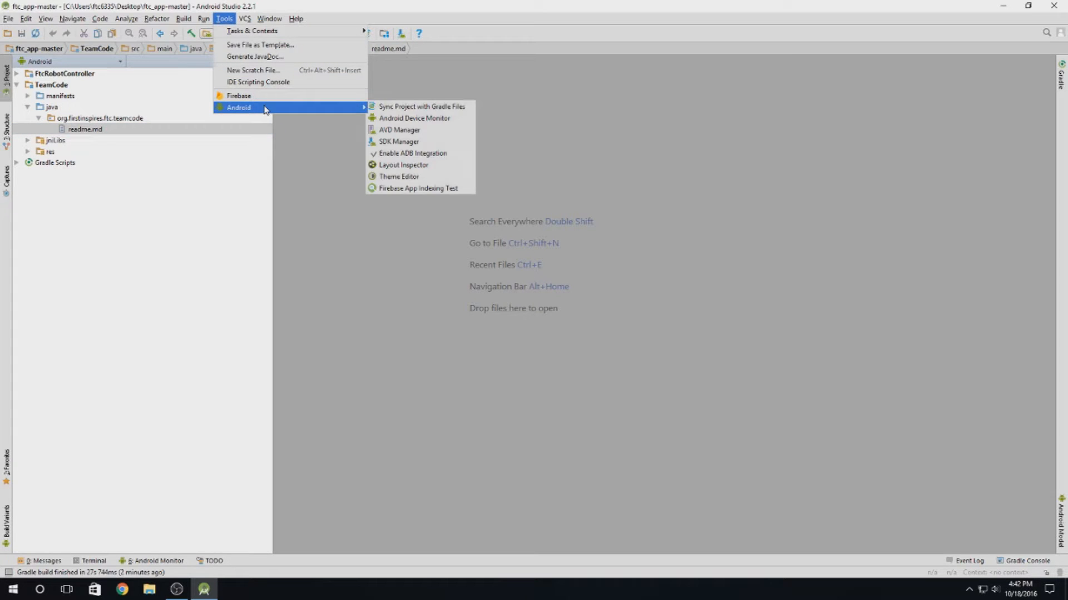
pyautogui.moveTo(260, 70)
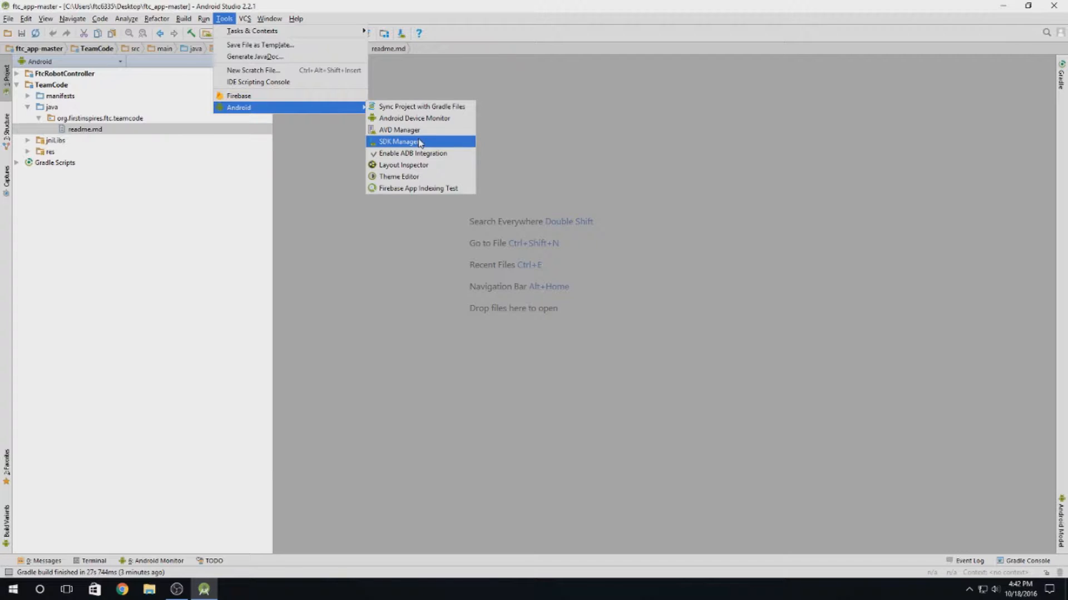
pyautogui.click(400, 142)
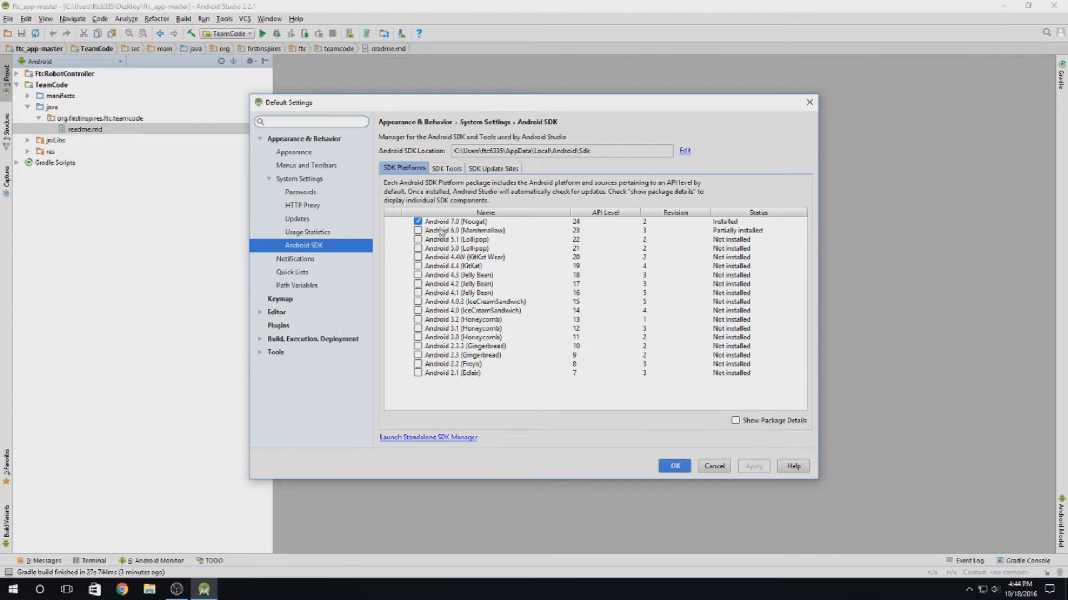
# - Select the Android 4.3–6.0 SDK platforms, apply, and confirm the component installation
pyautogui.click(418, 275)
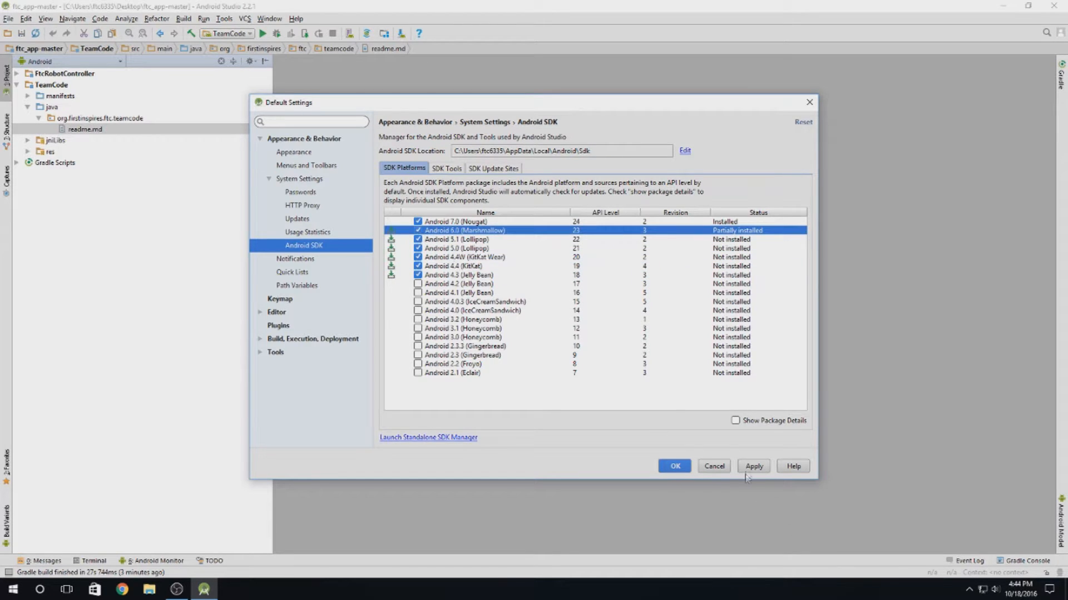
pyautogui.click(753, 466)
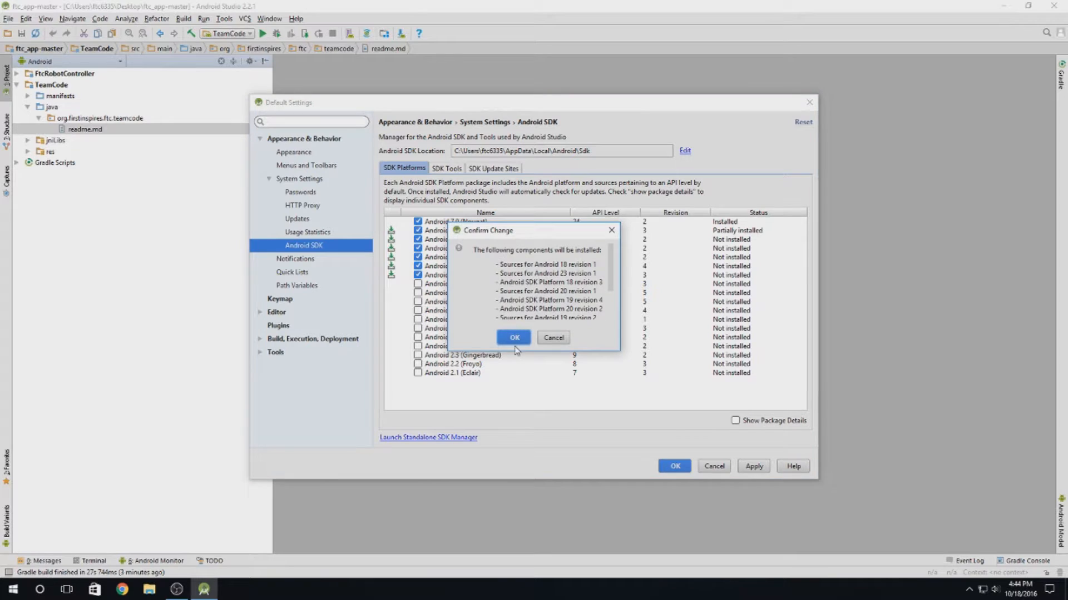
pyautogui.click(514, 337)
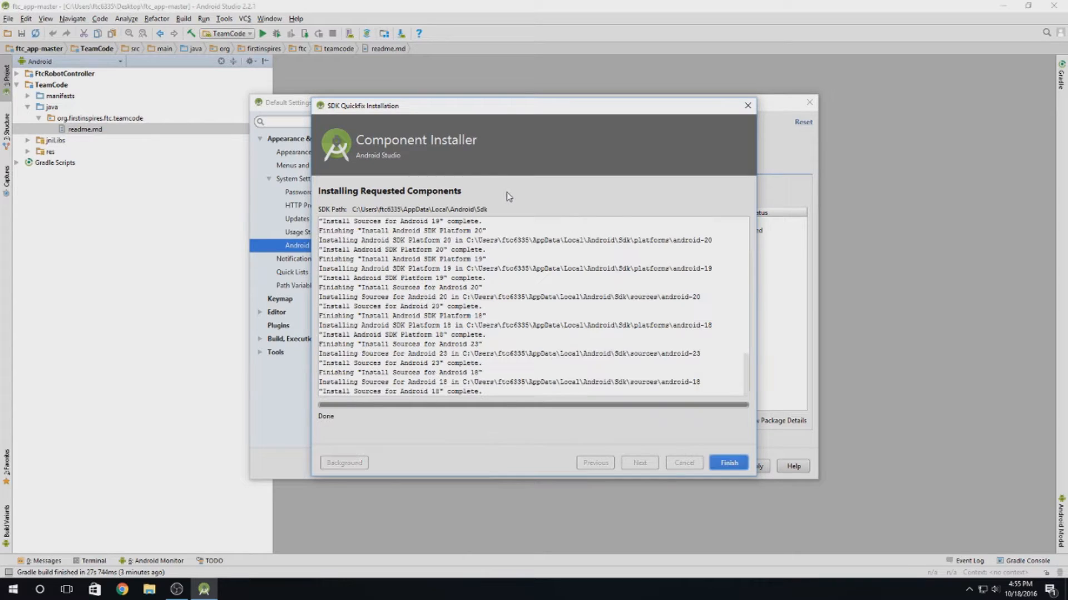
pyautogui.moveTo(641, 451)
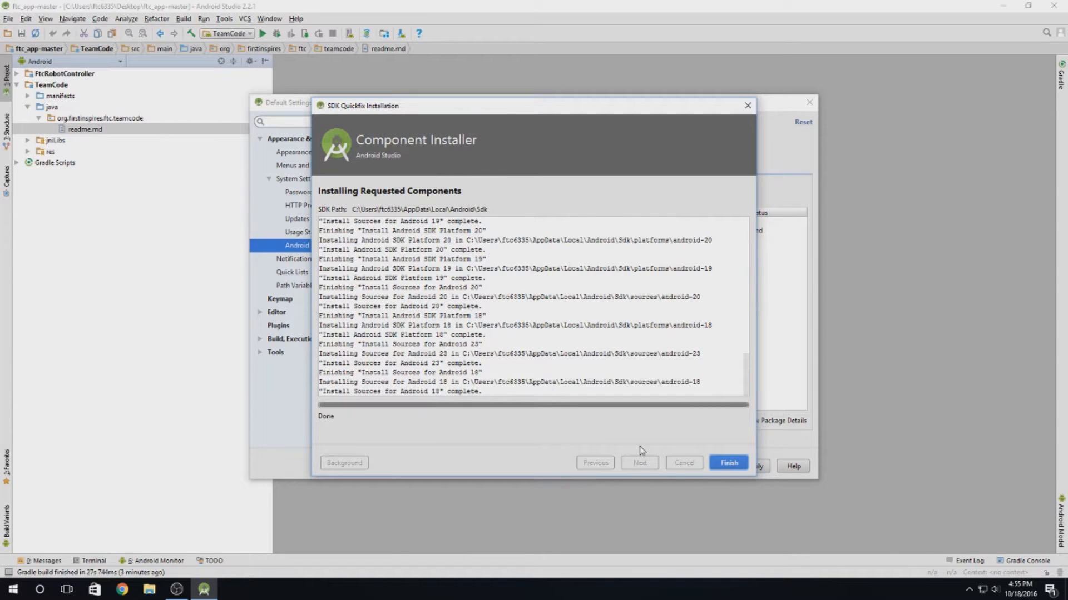
pyautogui.moveTo(487, 324)
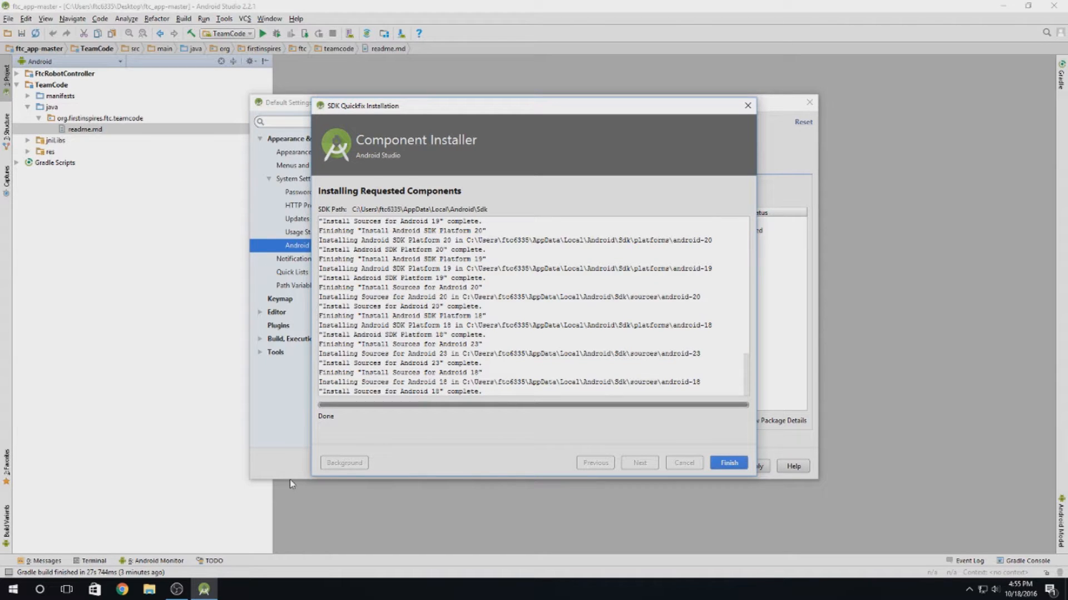
# - Close the finished Component Installer and the Default Settings, keeping the changes
pyautogui.click(728, 463)
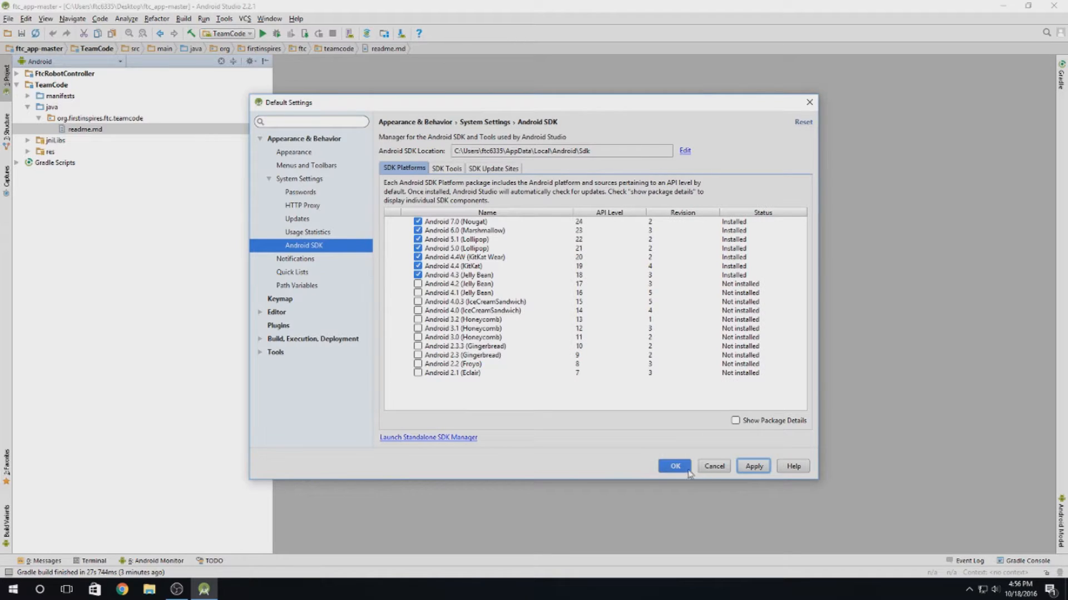
pyautogui.click(675, 466)
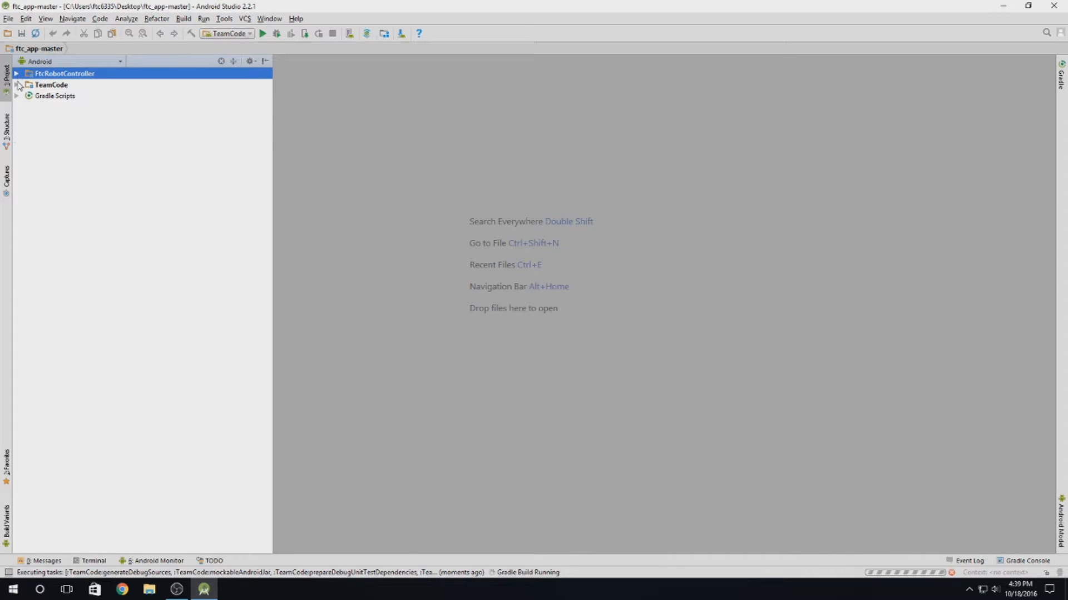
# - Expand the FtcRobotController module, its java folder, and the TeamCode module
pyautogui.click(16, 74)
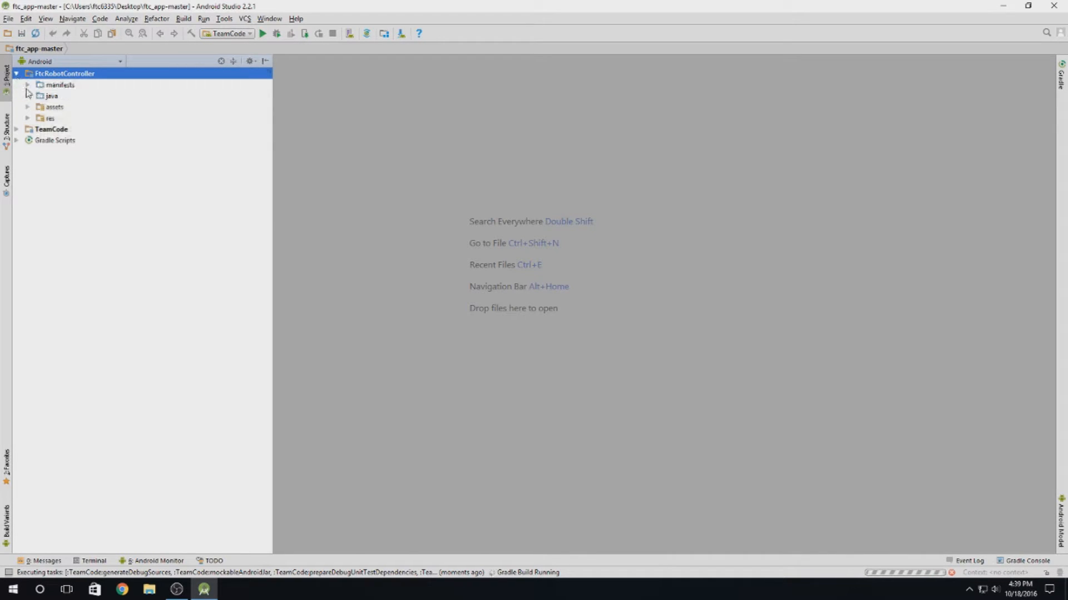
pyautogui.click(32, 95)
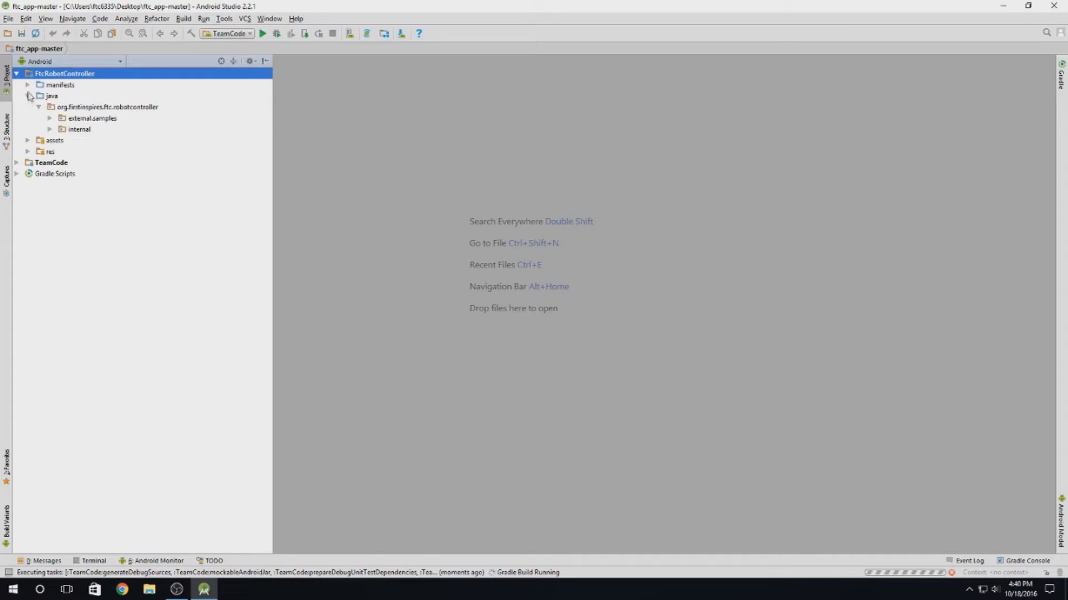
pyautogui.click(19, 162)
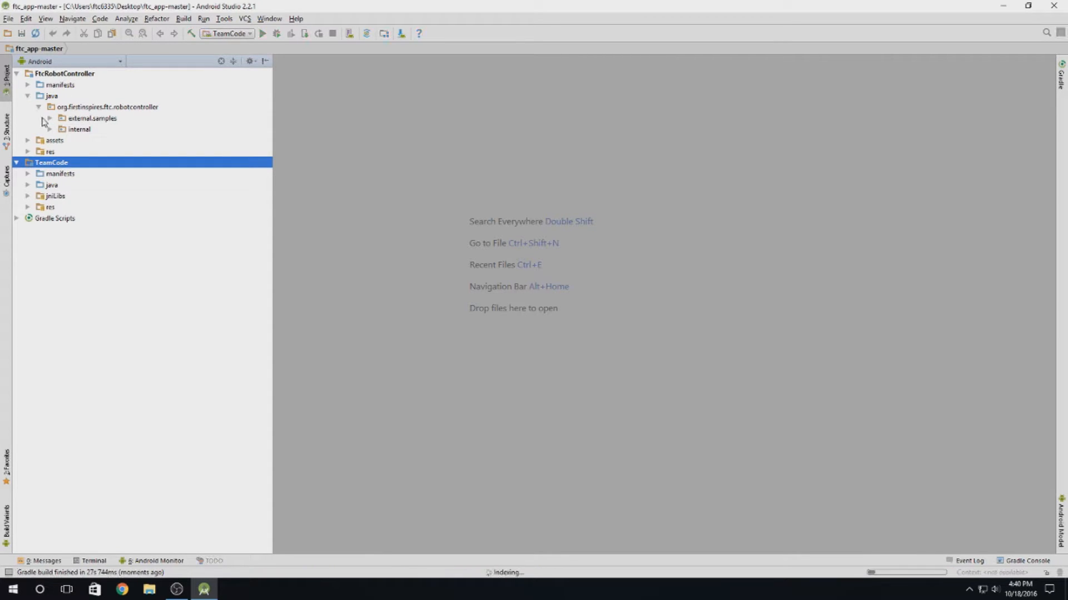
# - Browse the external.samples and internal packages, then collapse the FtcRobotController tree
pyautogui.click(93, 118)
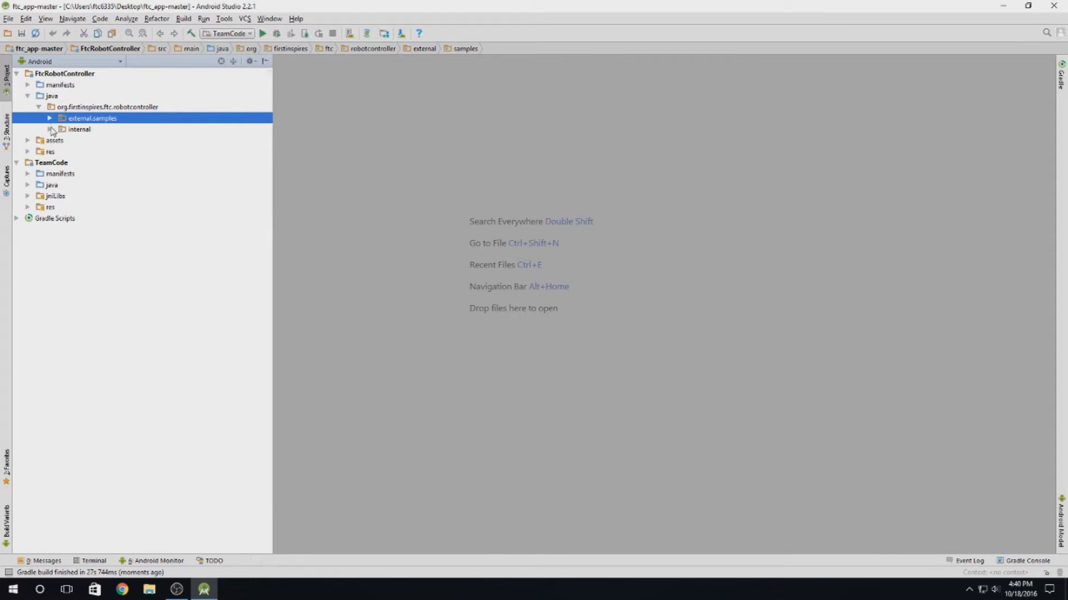
pyautogui.click(49, 118)
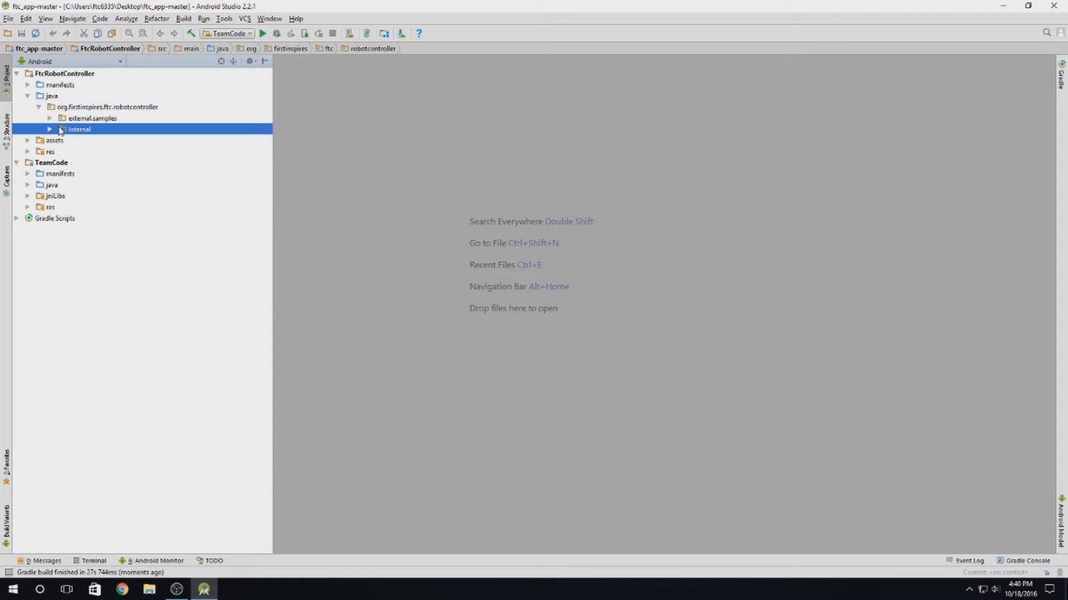
pyautogui.click(49, 119)
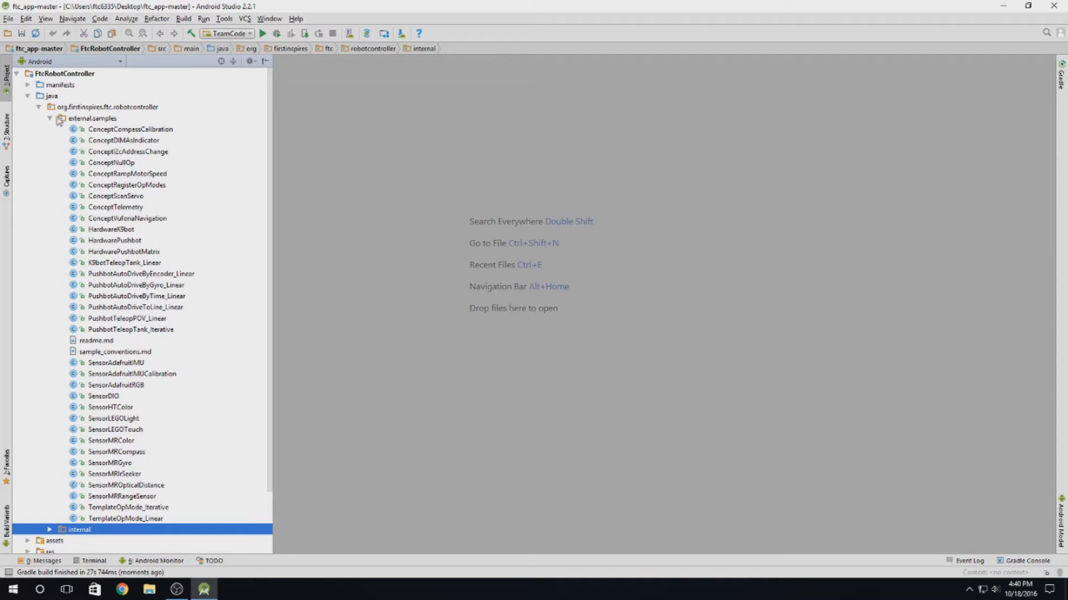
pyautogui.click(51, 118)
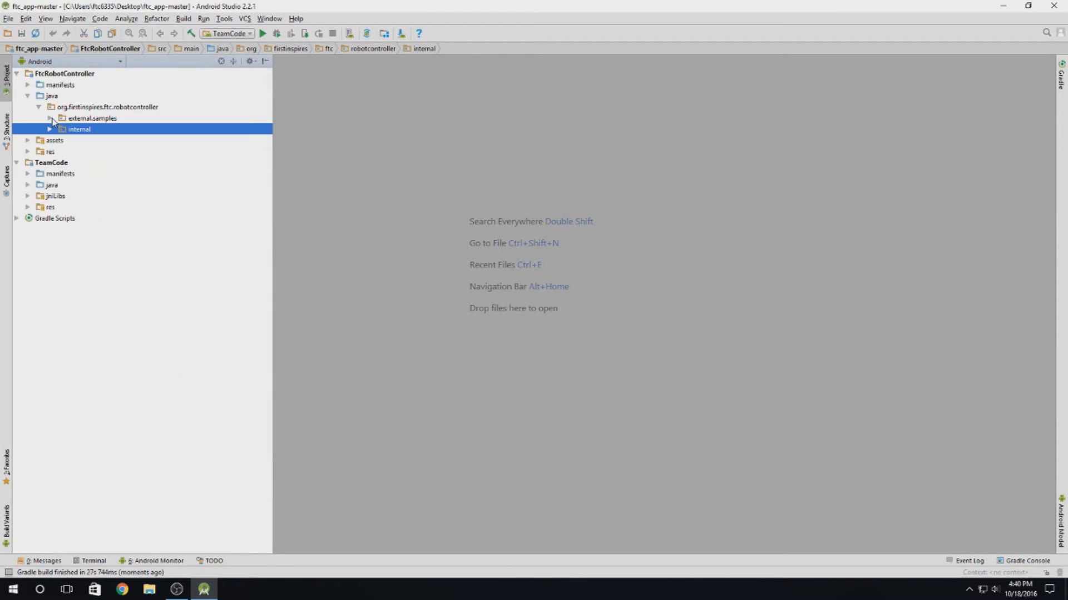
pyautogui.click(51, 129)
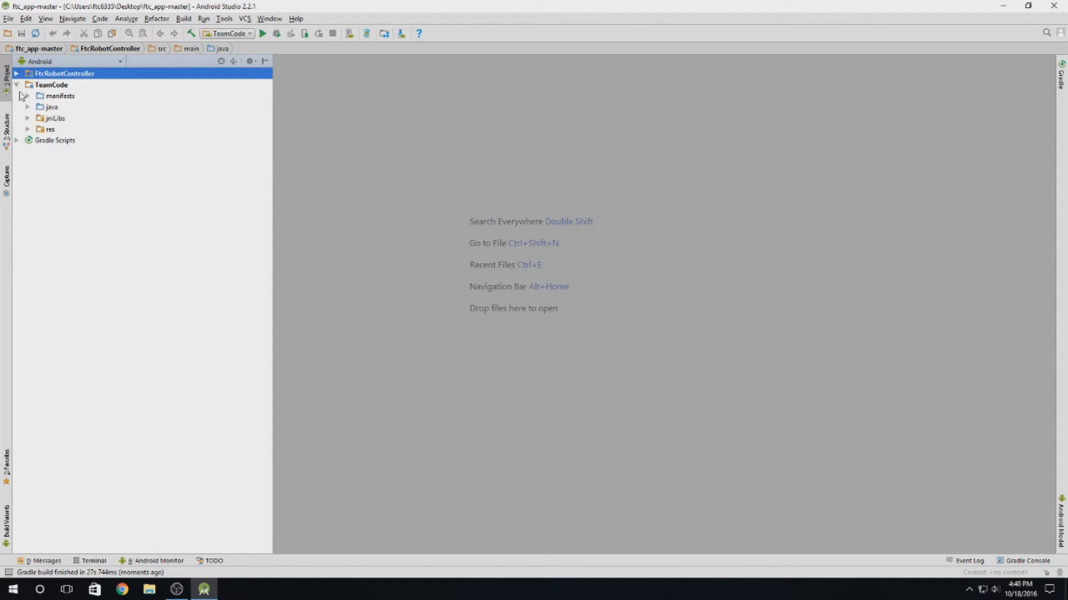
# - Open TeamCode's readme.md from its java package, read it, and close its tab
pyautogui.click(48, 85)
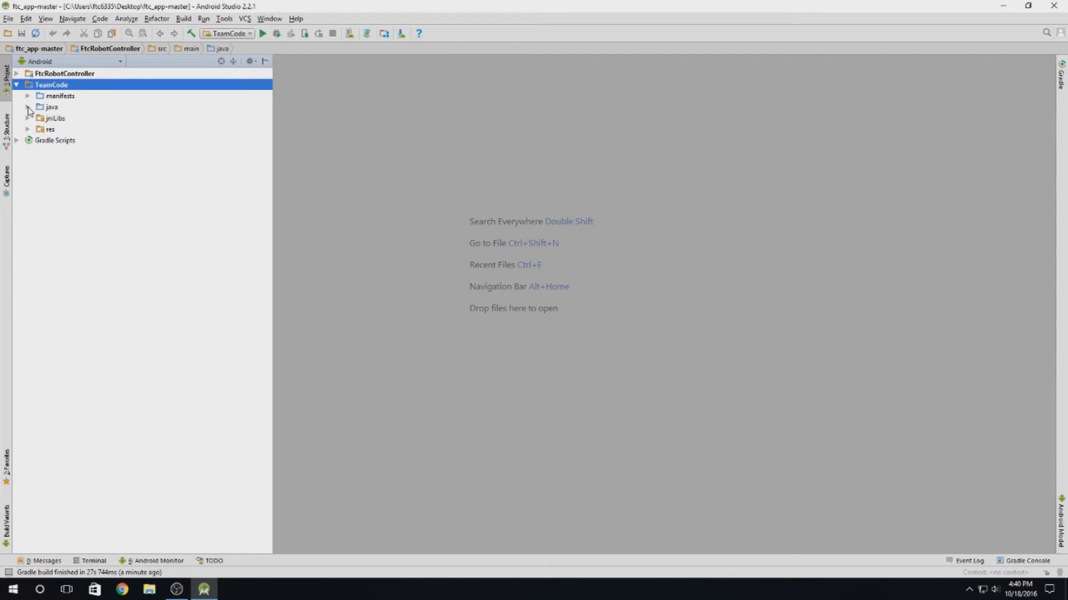
pyautogui.click(29, 107)
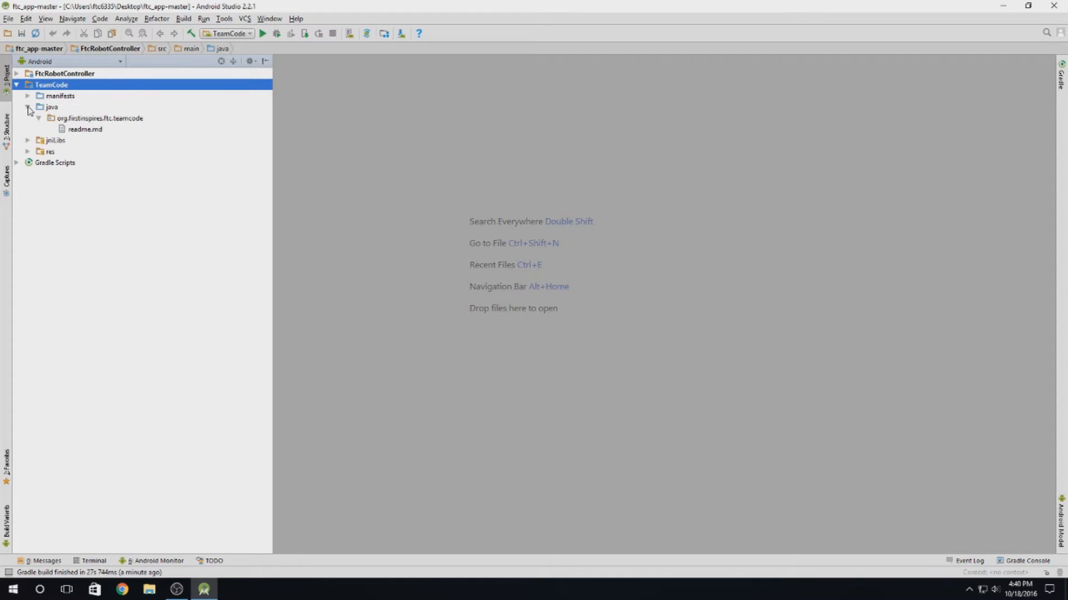
pyautogui.click(82, 129)
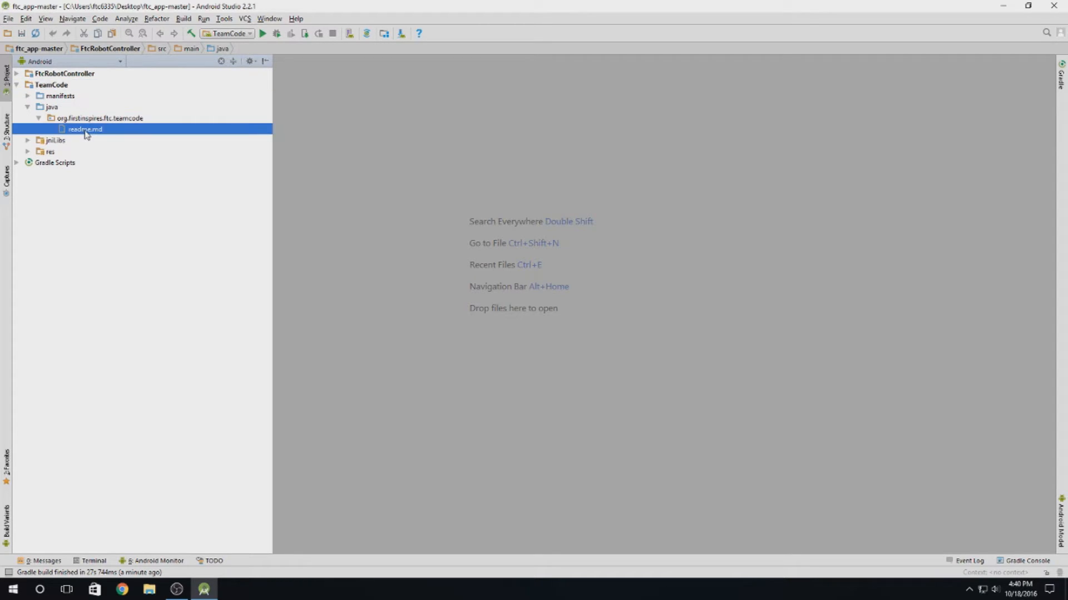
pyautogui.doubleClick(78, 129)
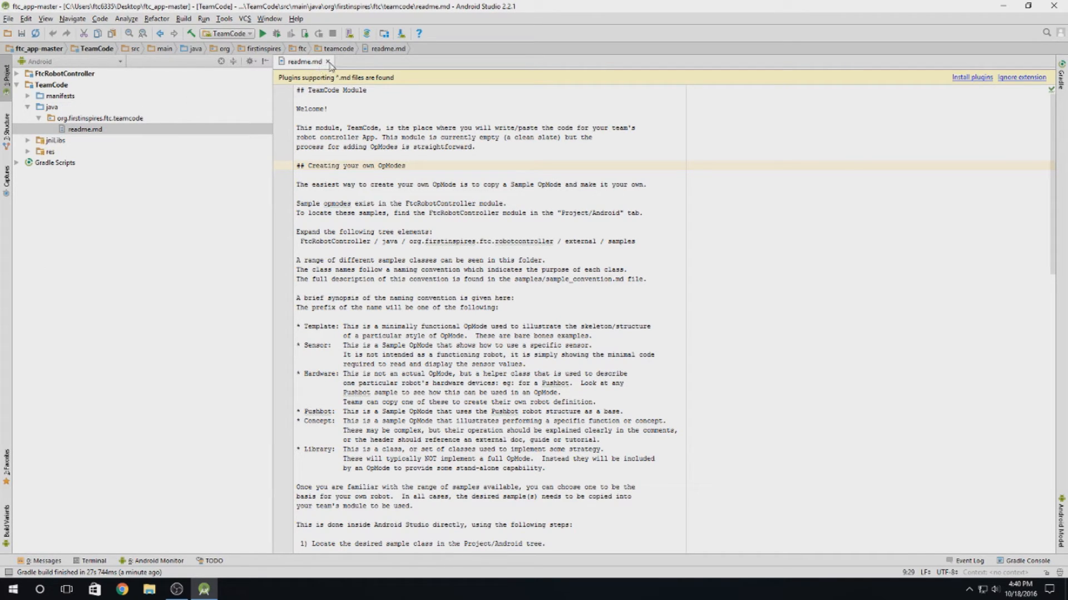
pyautogui.click(325, 61)
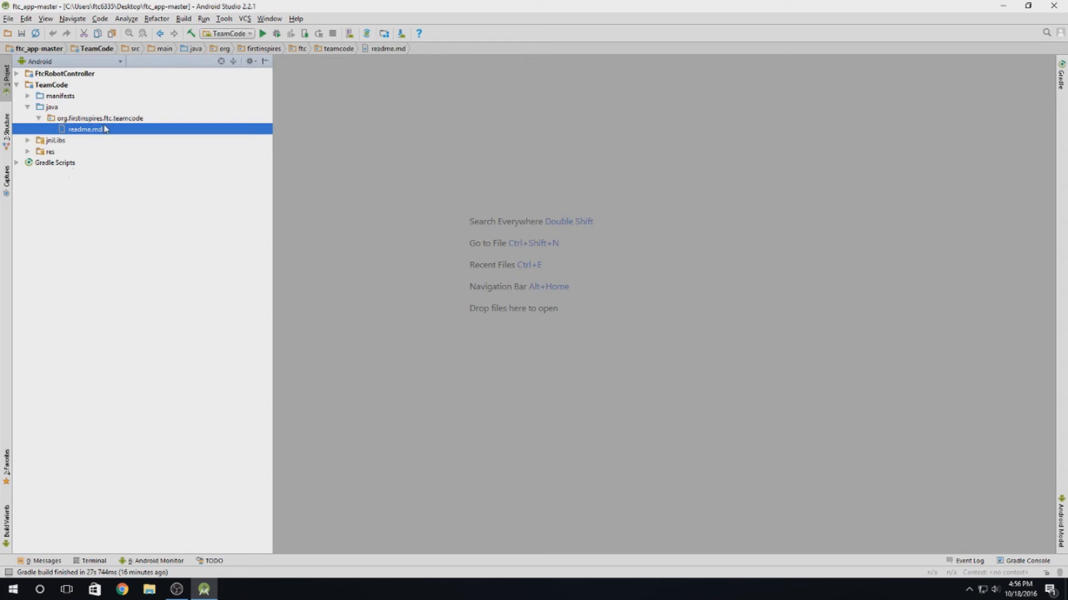
pyautogui.click(99, 117)
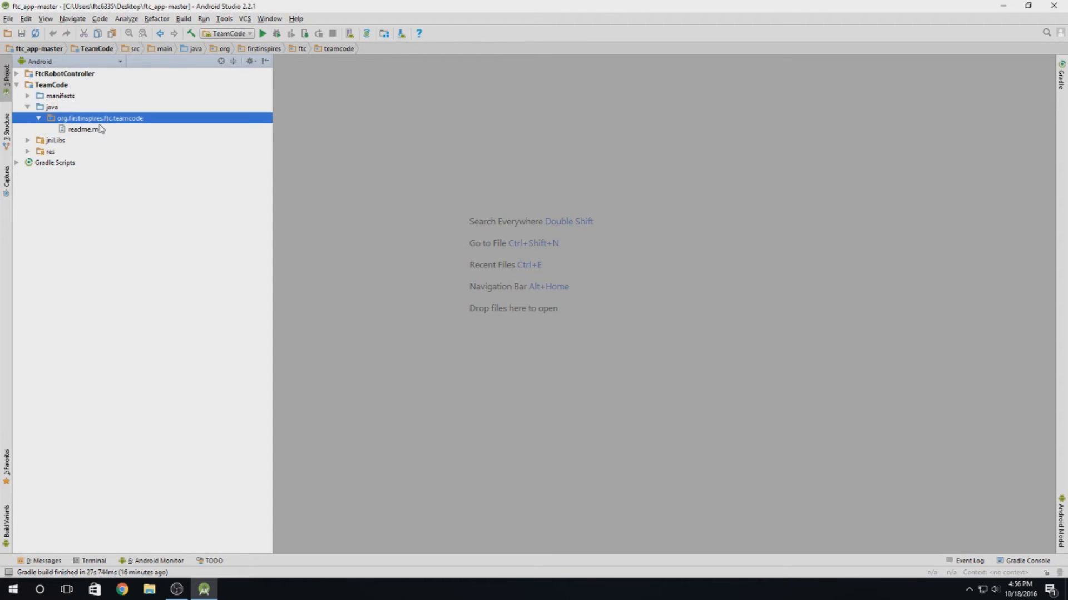
pyautogui.click(83, 130)
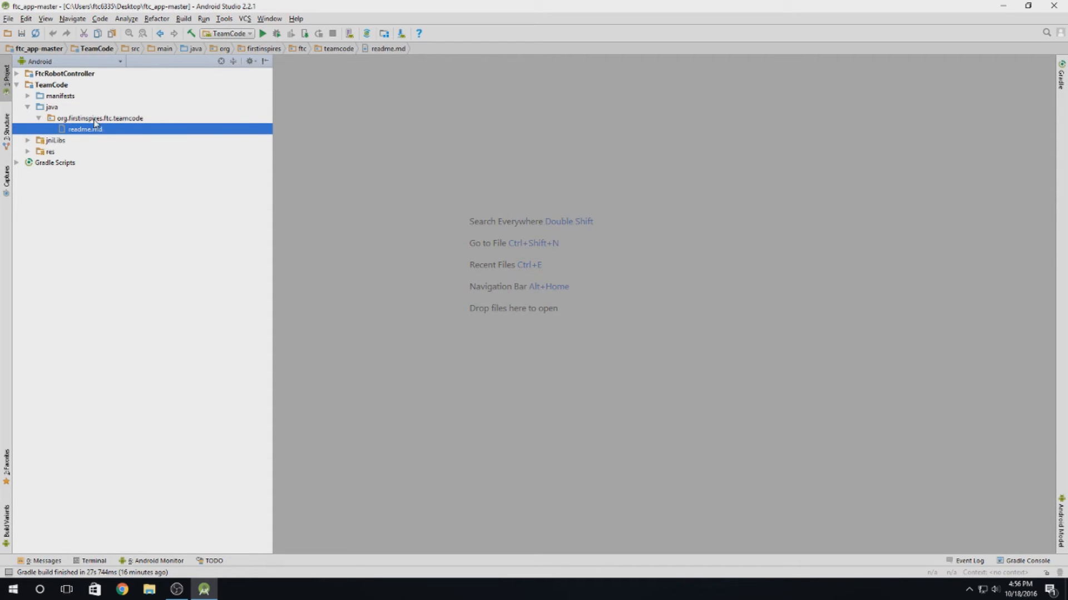
pyautogui.rightClick(100, 117)
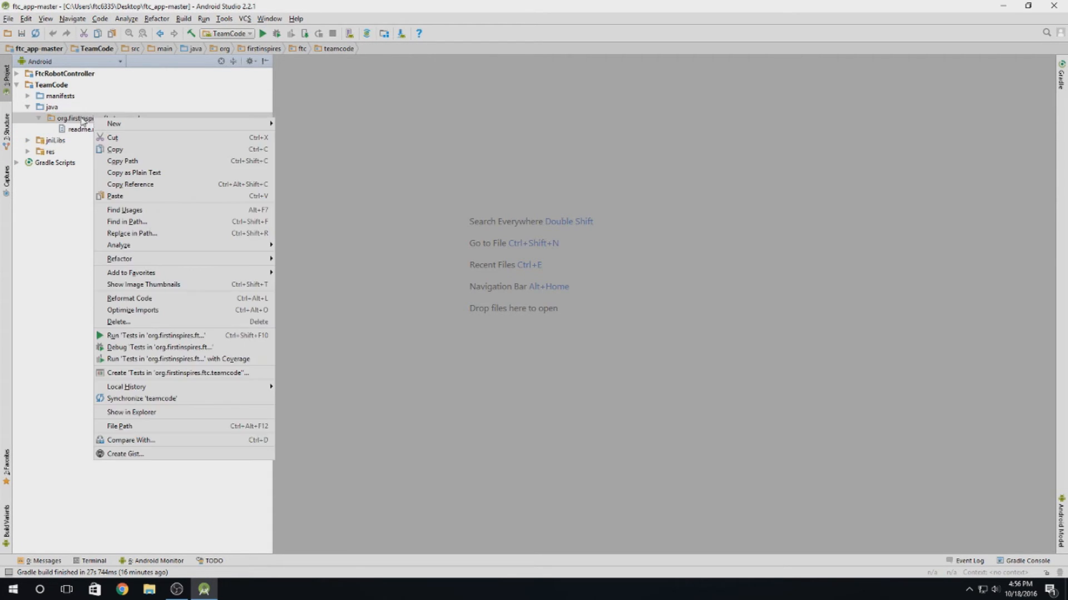
pyautogui.click(75, 118)
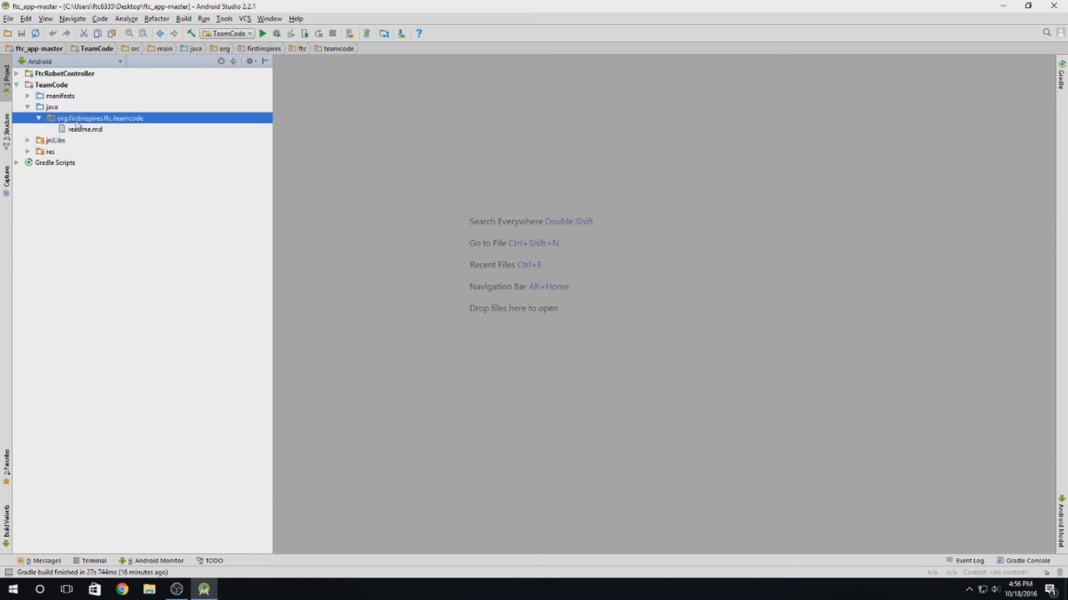